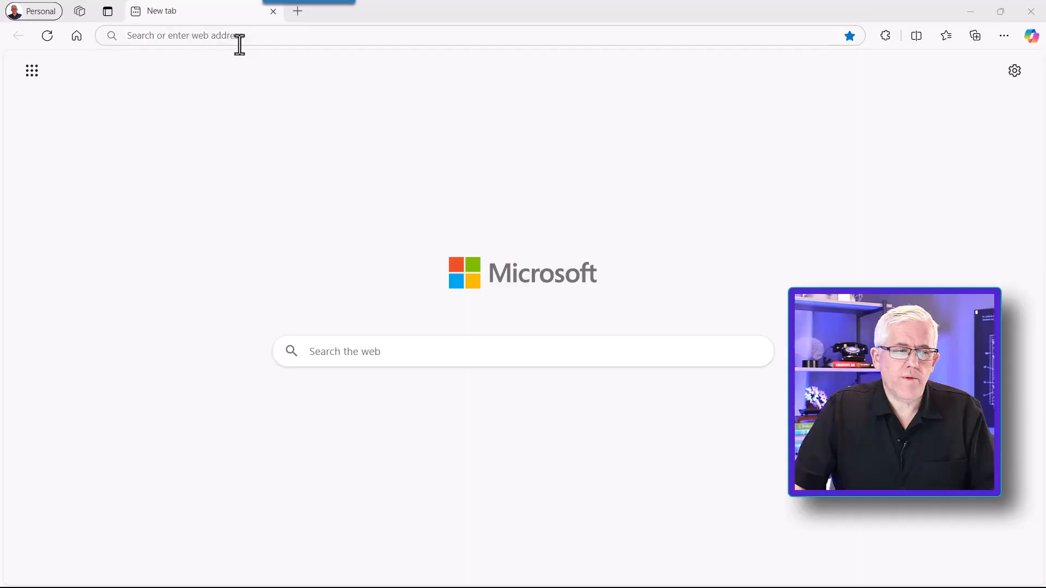
# Load venice.ai in the Edge tab.
pyautogui.write('venice.ai')
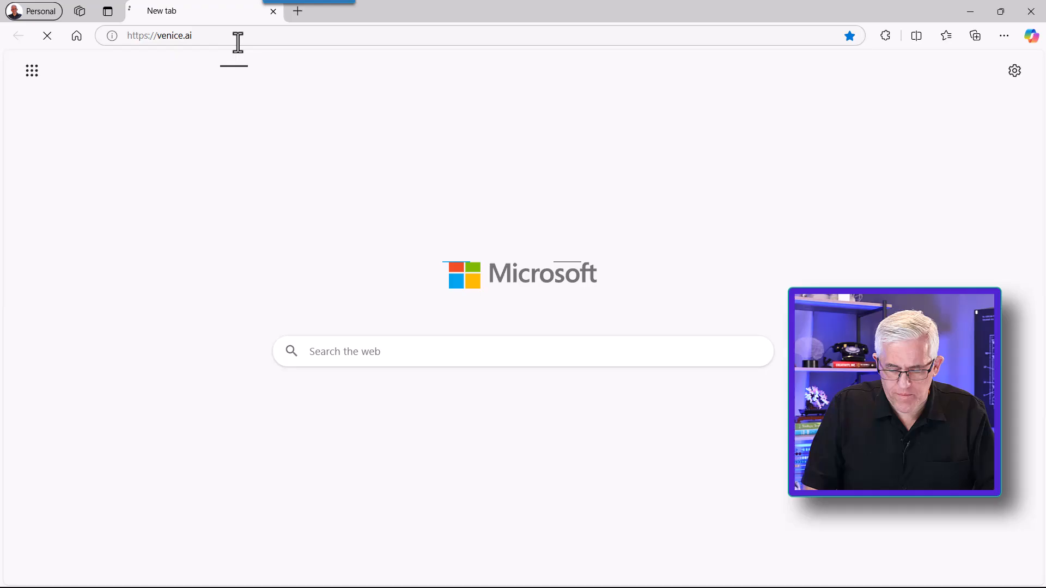
pyautogui.press('Return')
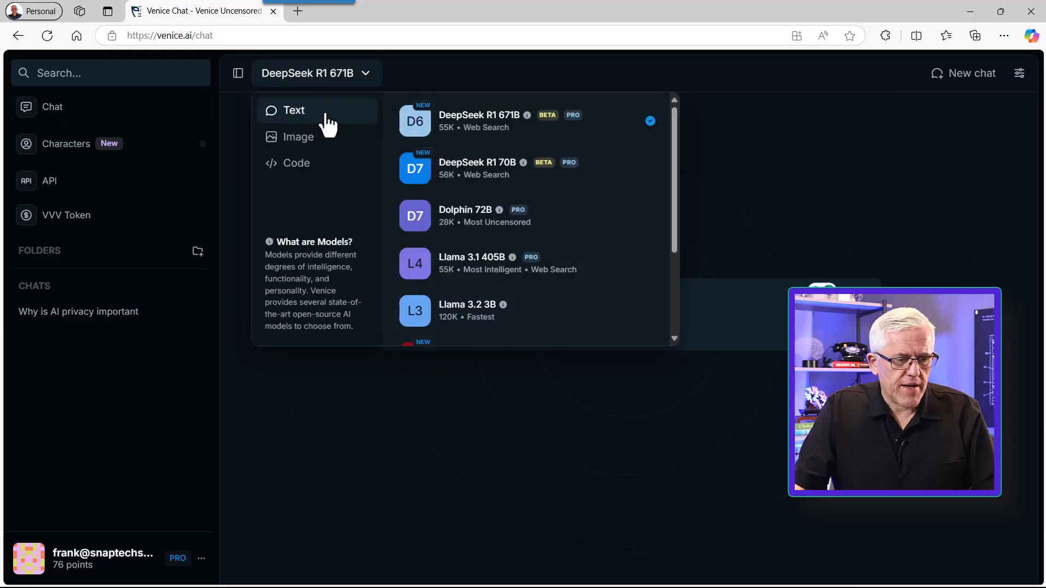
pyautogui.scroll(-3)
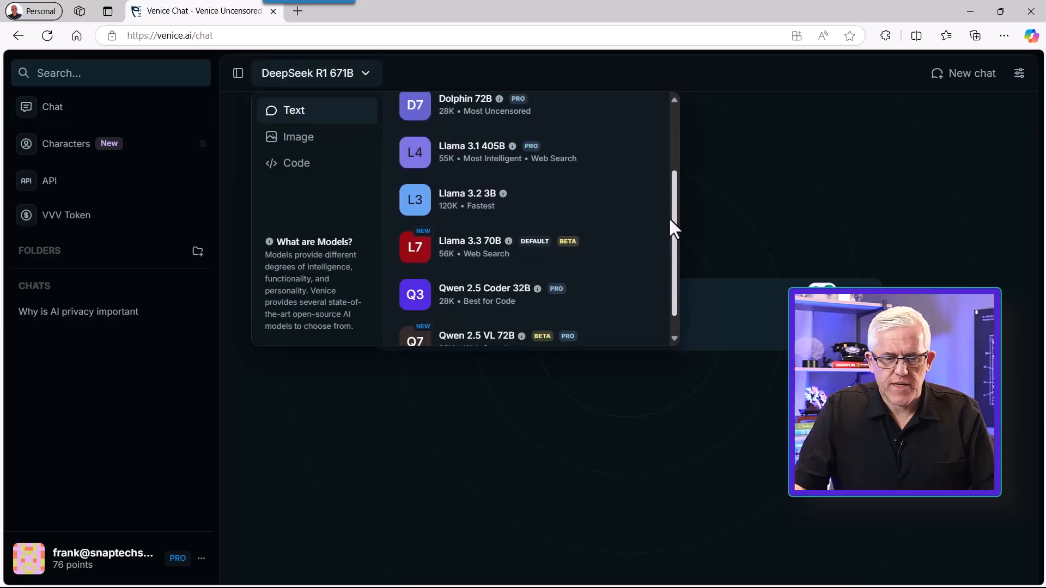
pyautogui.scroll(3)
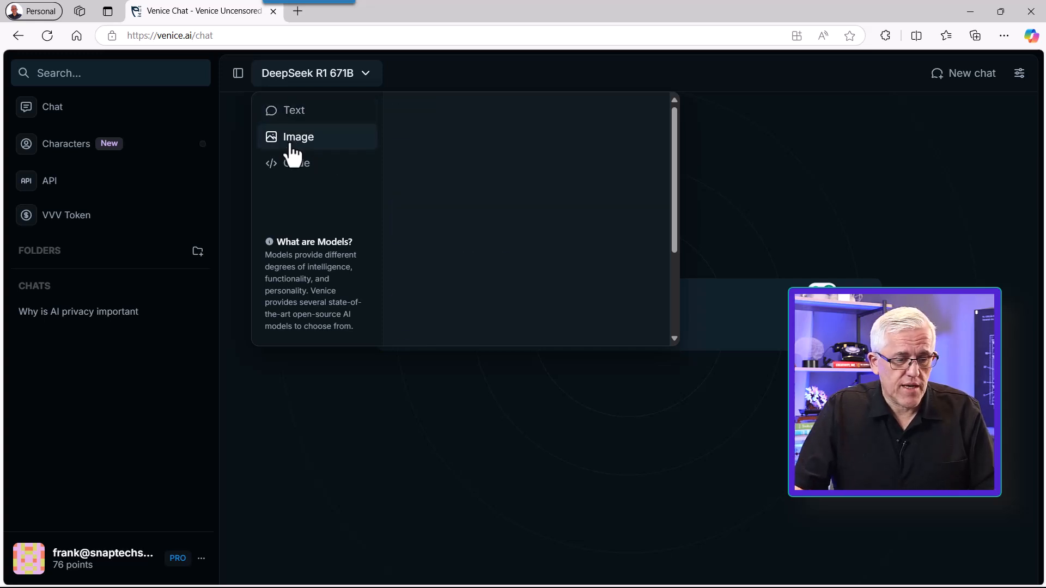
pyautogui.click(298, 137)
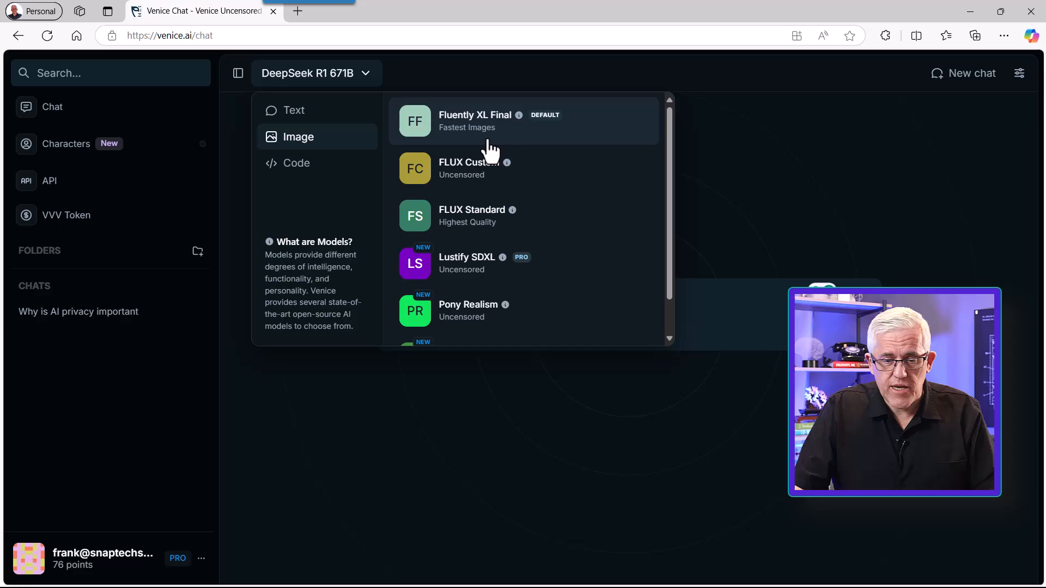
pyautogui.moveTo(465, 339)
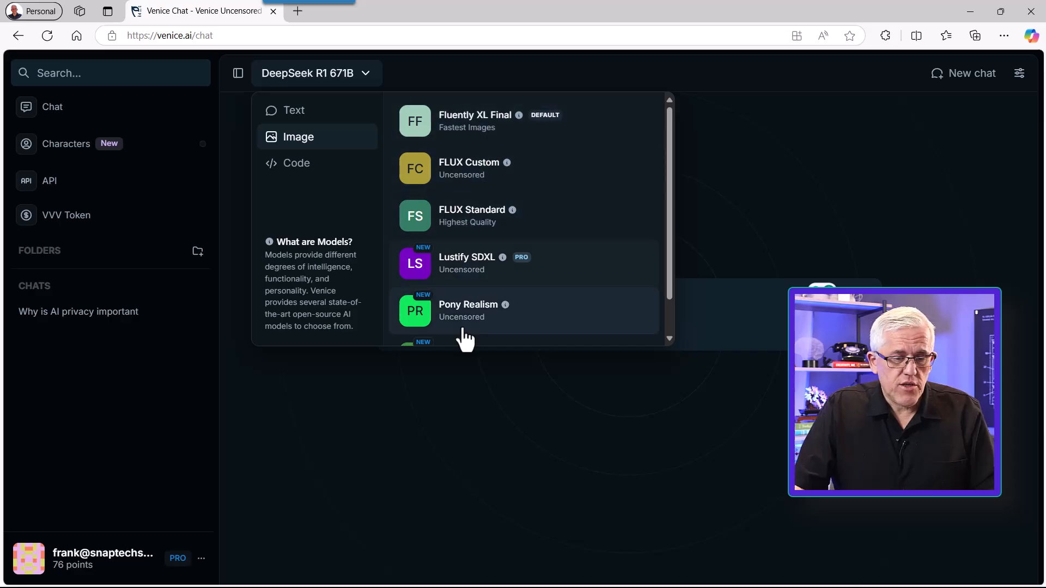
pyautogui.scroll(-3)
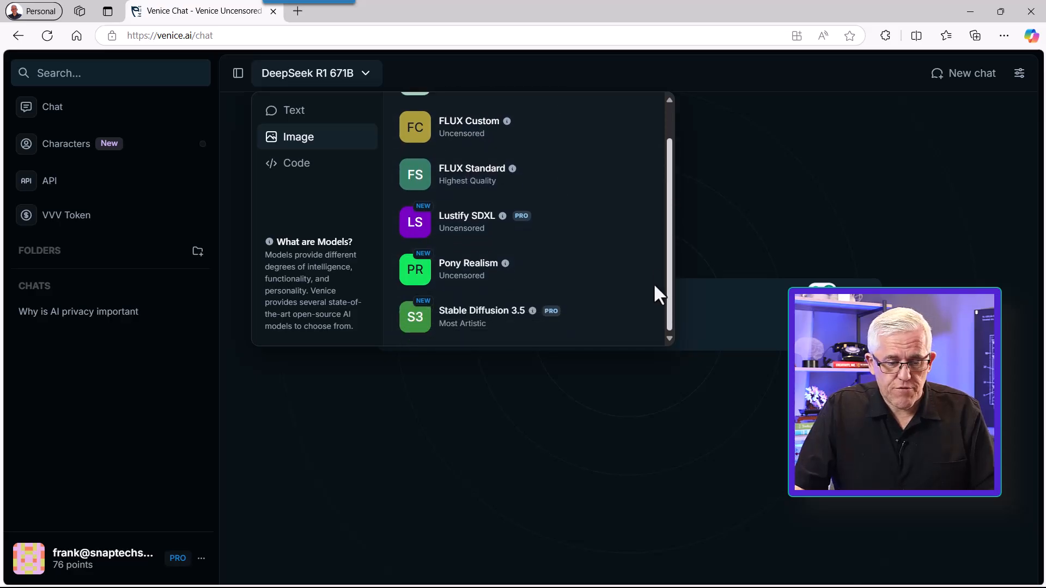
pyautogui.click(297, 163)
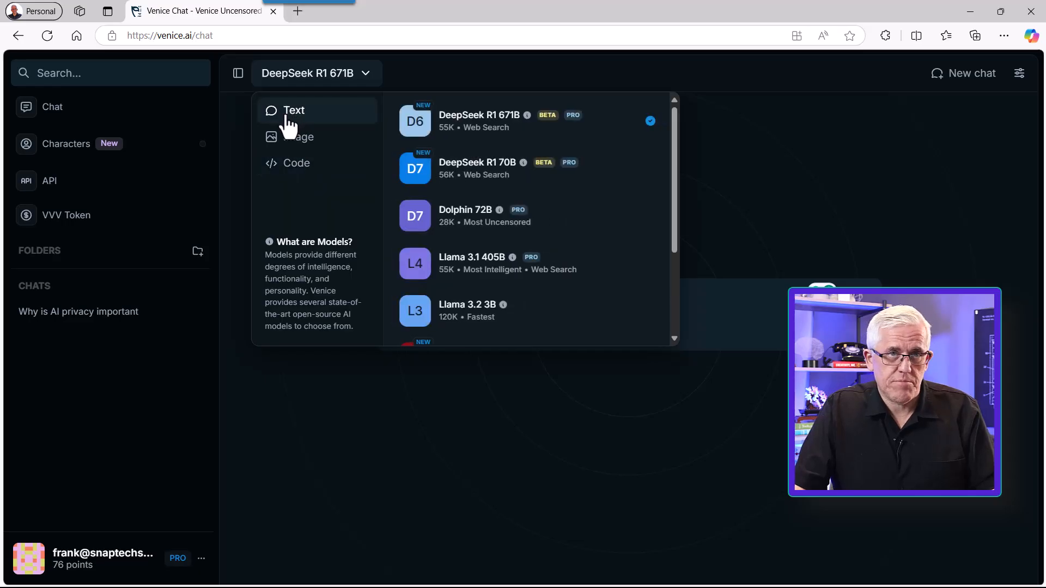
# Visit the Characters page, then return to Chat and reopen the model list.
pyautogui.click(65, 143)
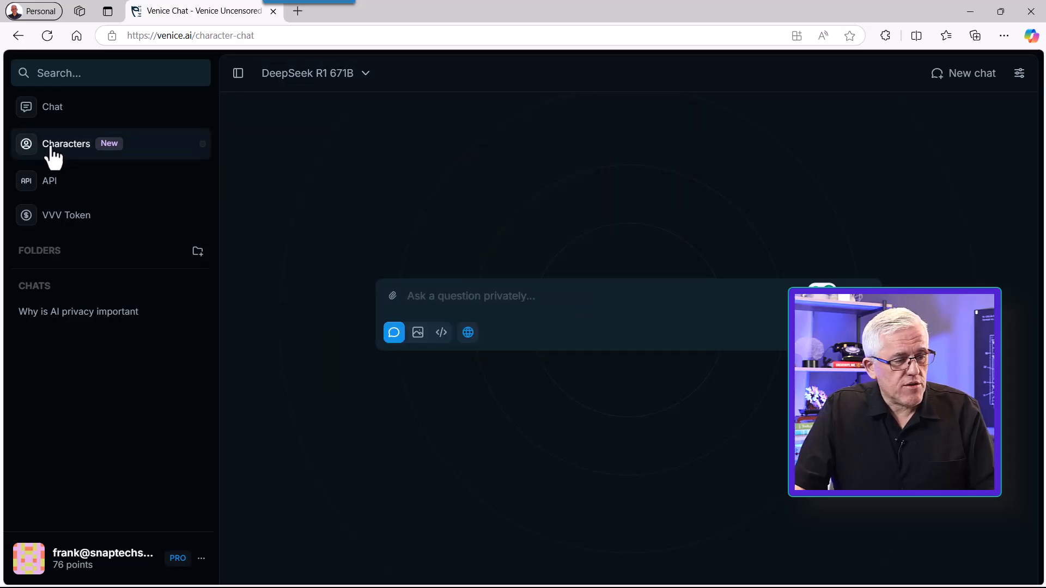
pyautogui.click(66, 144)
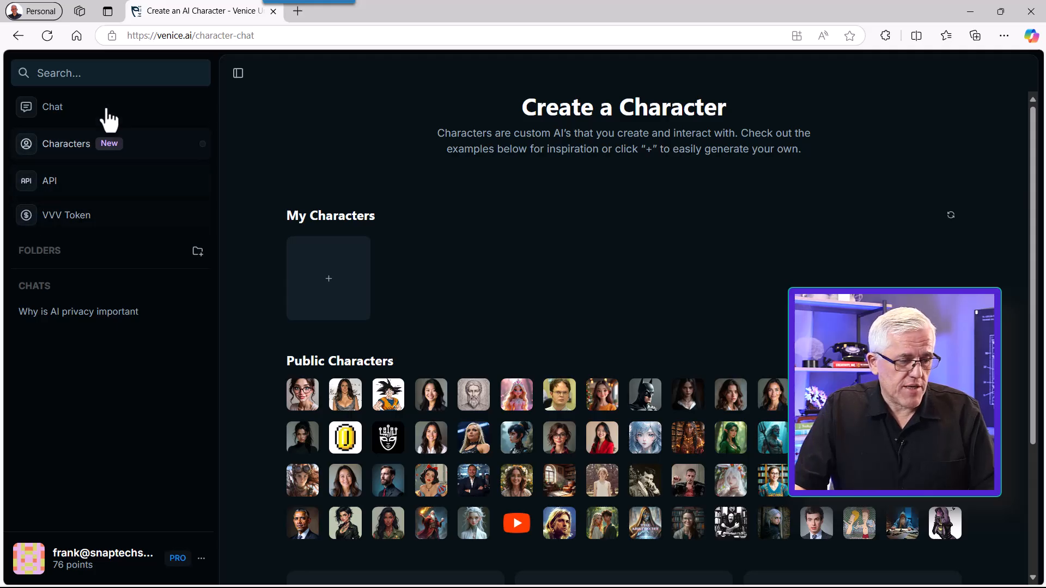
pyautogui.click(52, 107)
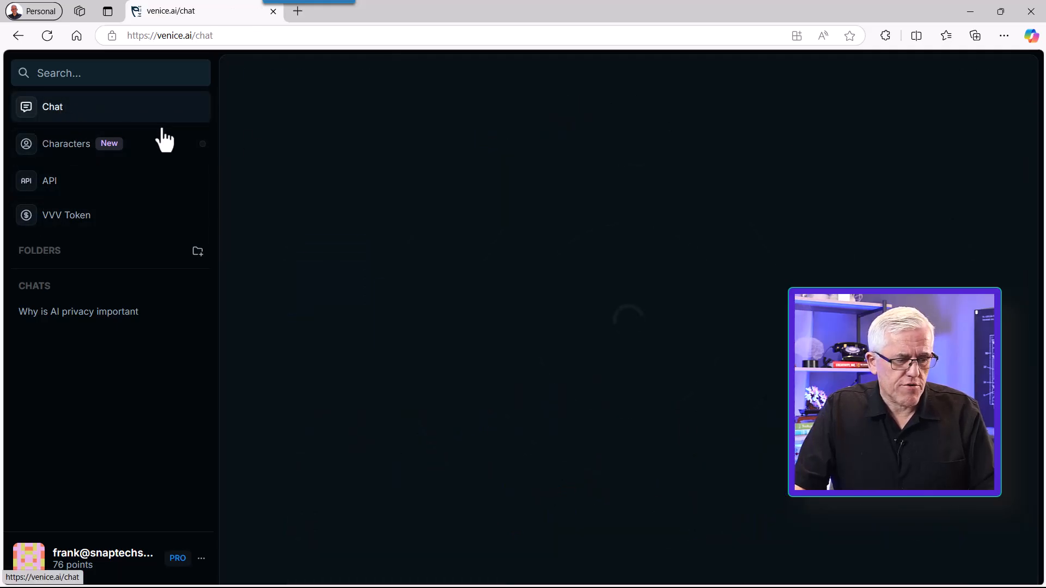
pyautogui.click(53, 106)
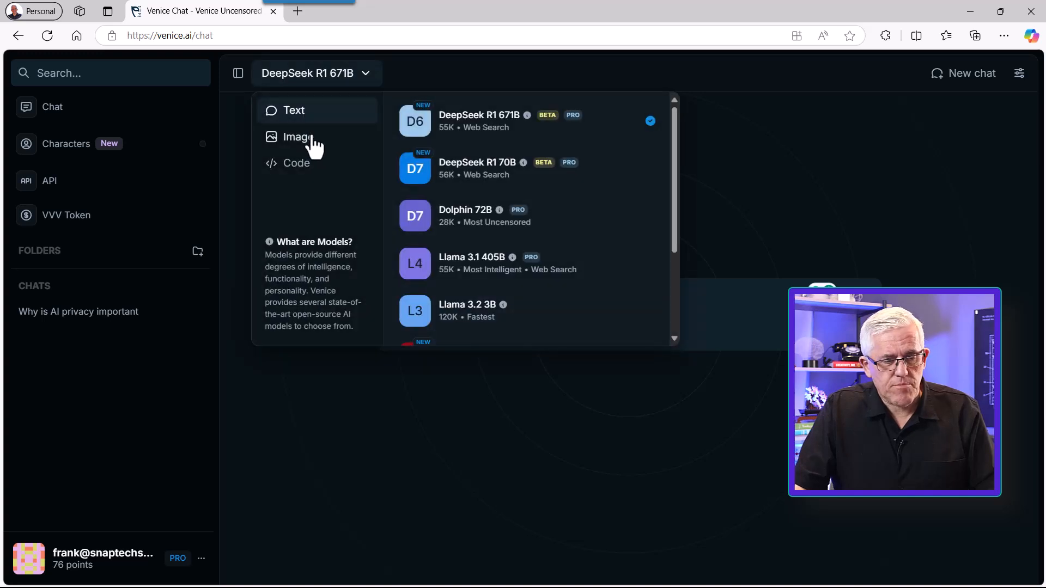
pyautogui.moveTo(527, 215)
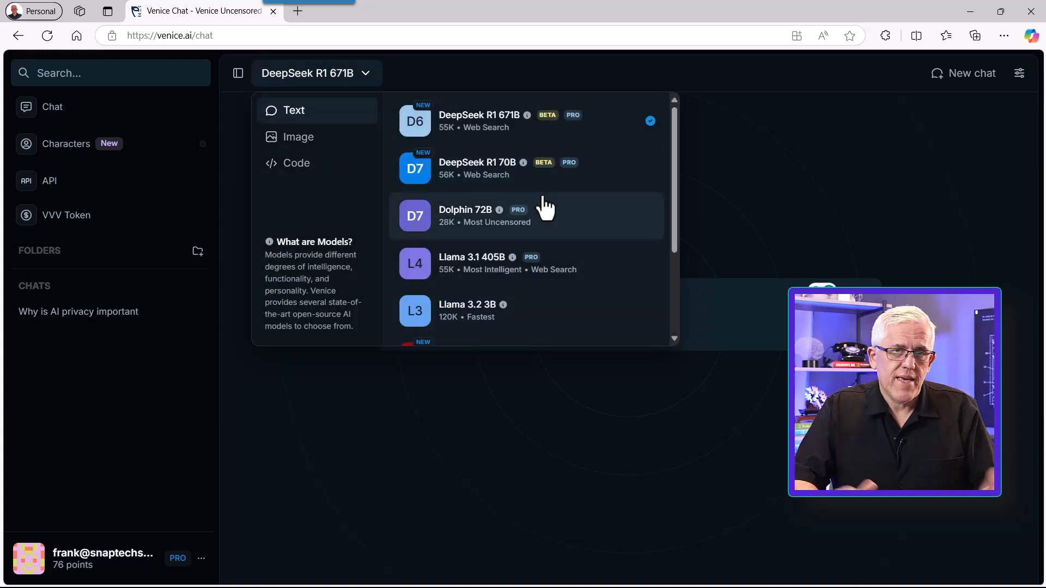
pyautogui.moveTo(480, 124)
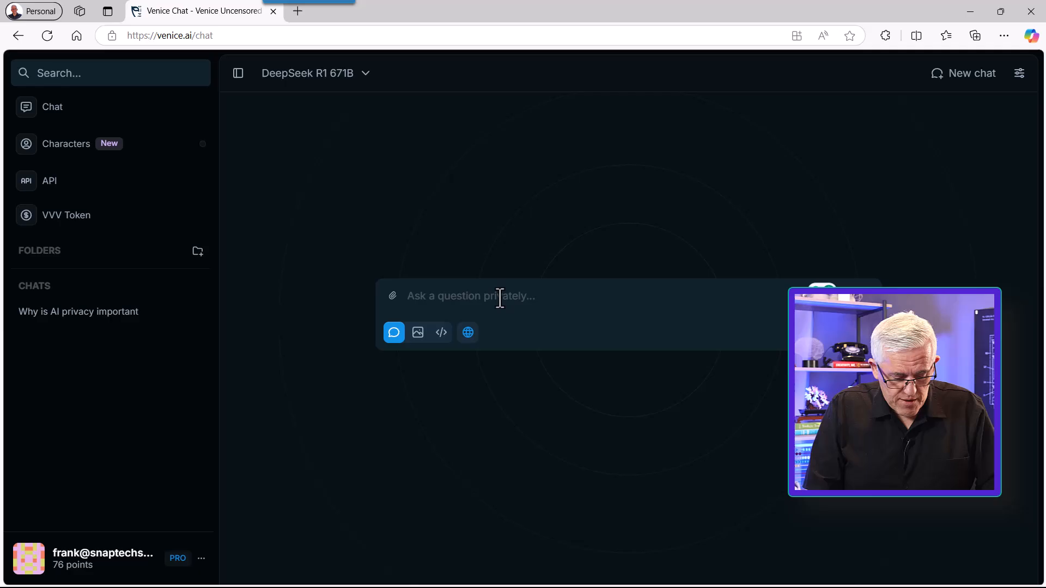
# Ask DeepSeek R1 671B 'Why is AI privacy important' and let it answer.
pyautogui.write('Why is')
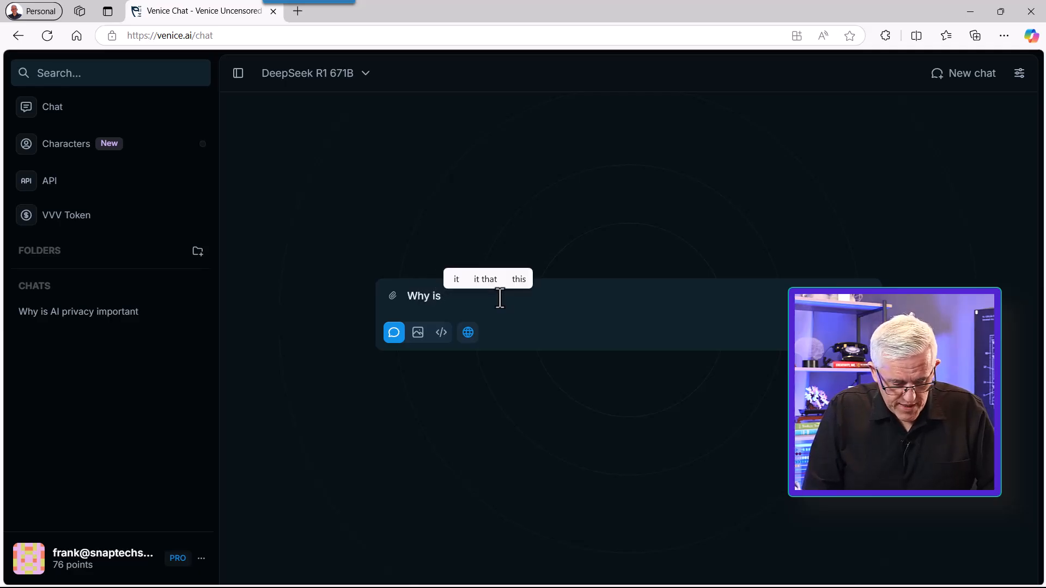
pyautogui.write('AI pr')
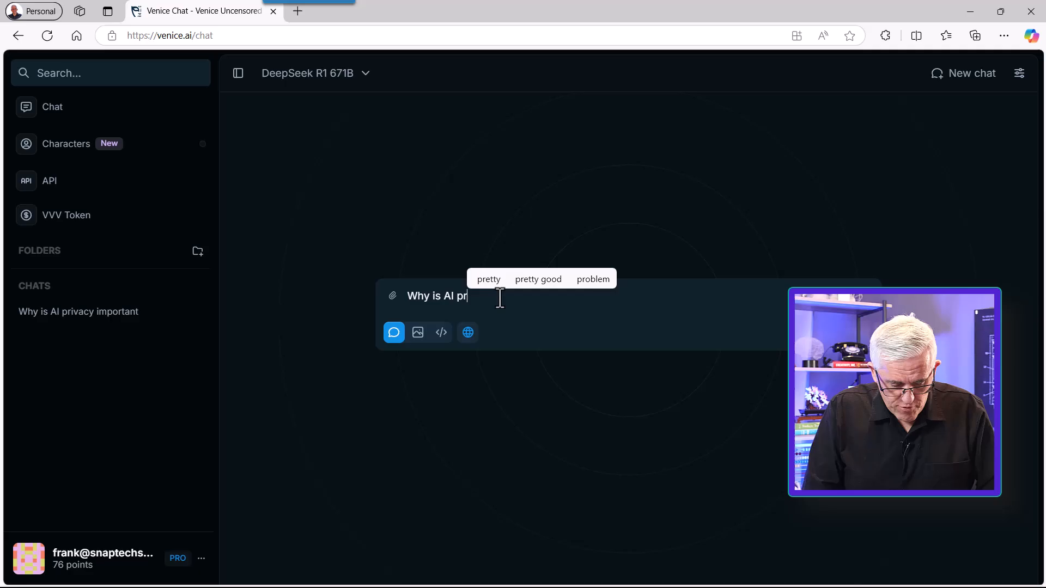
pyautogui.write('ivacy in')
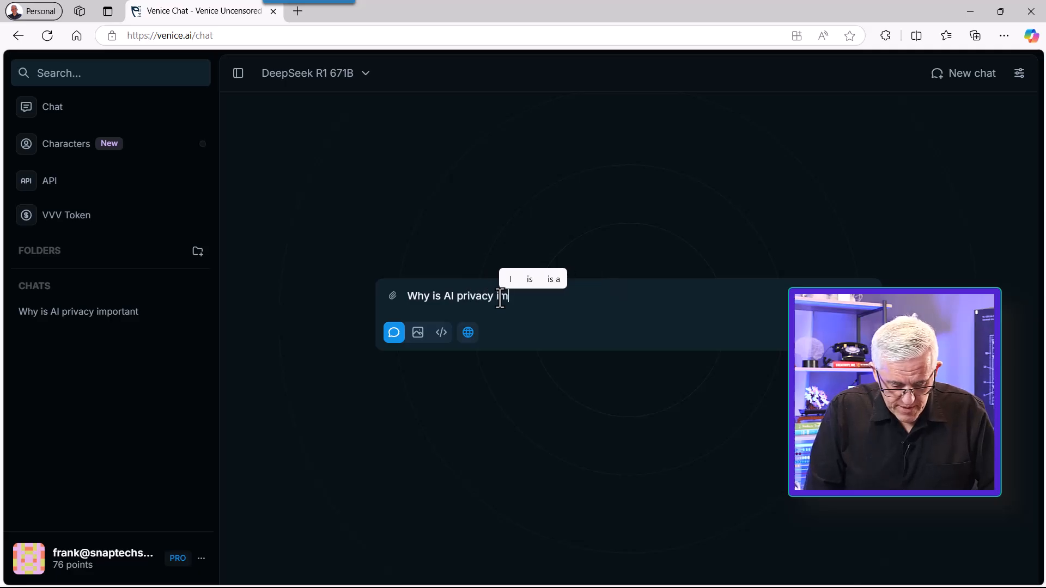
pyautogui.press('Return')
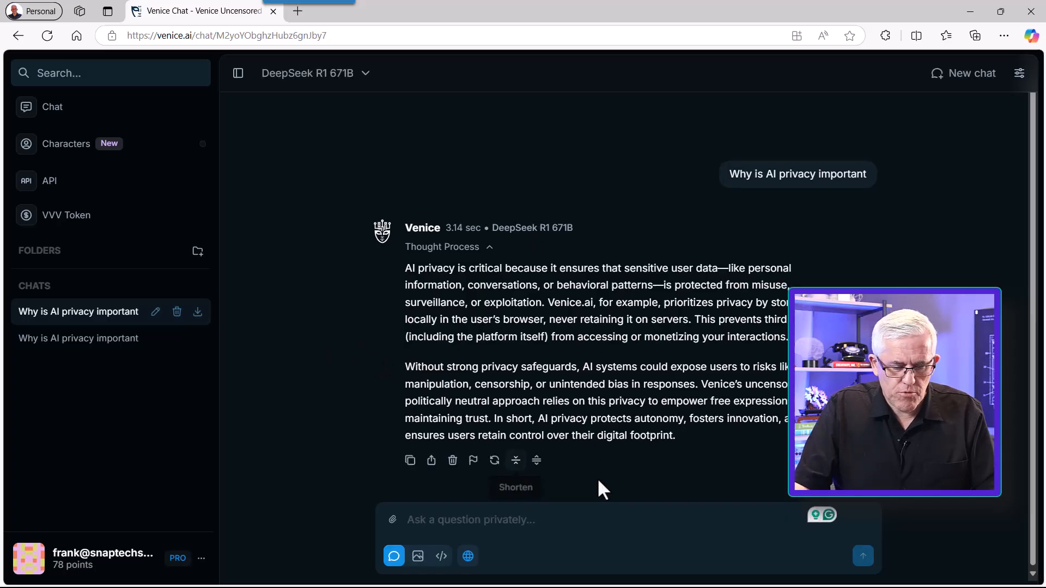
pyautogui.moveTo(724, 189)
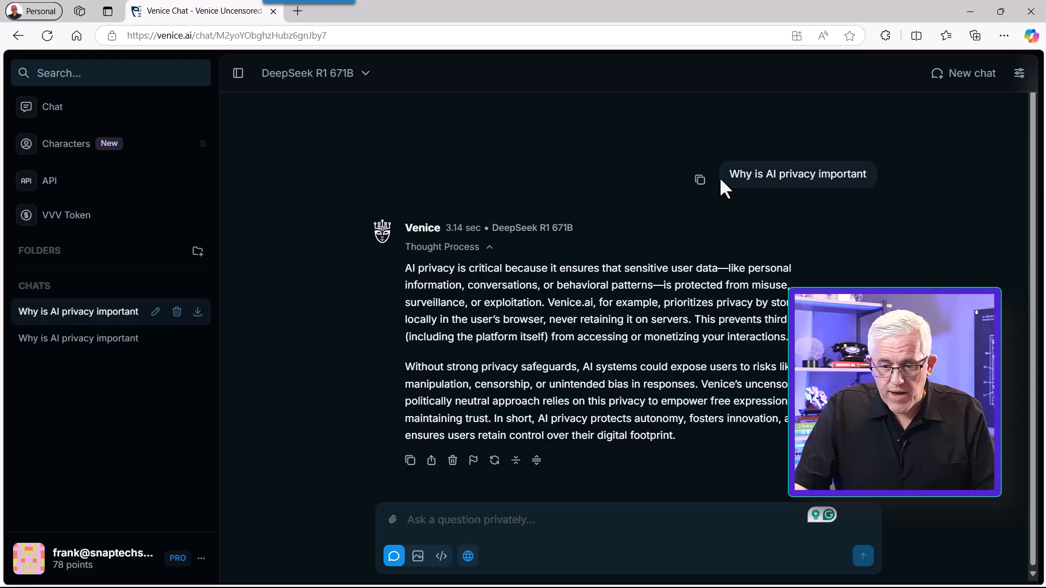
pyautogui.click(699, 181)
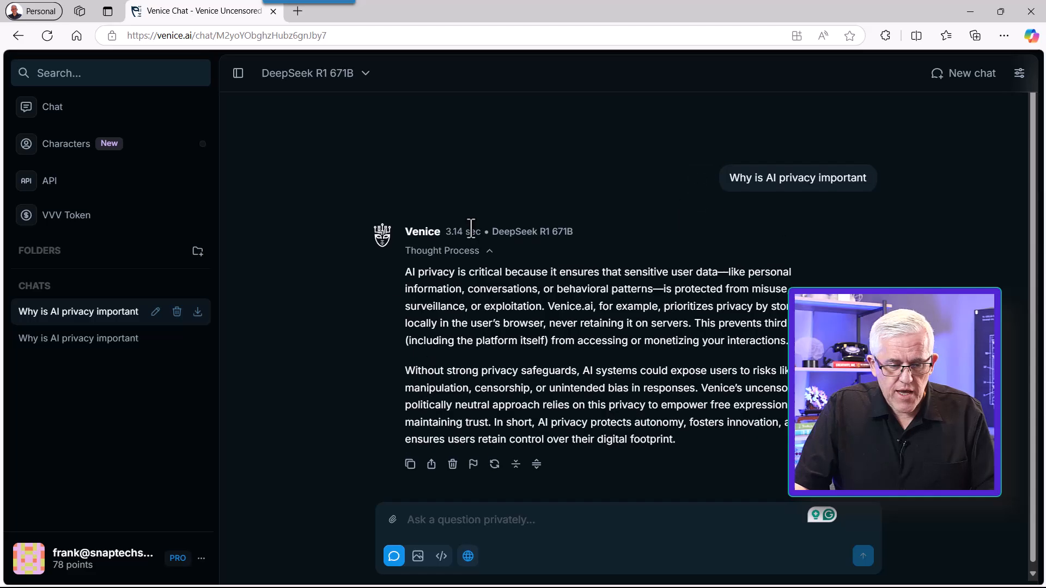
# Switch the chat model to Dolphin 72B and scroll through its five-point answer.
pyautogui.click(314, 73)
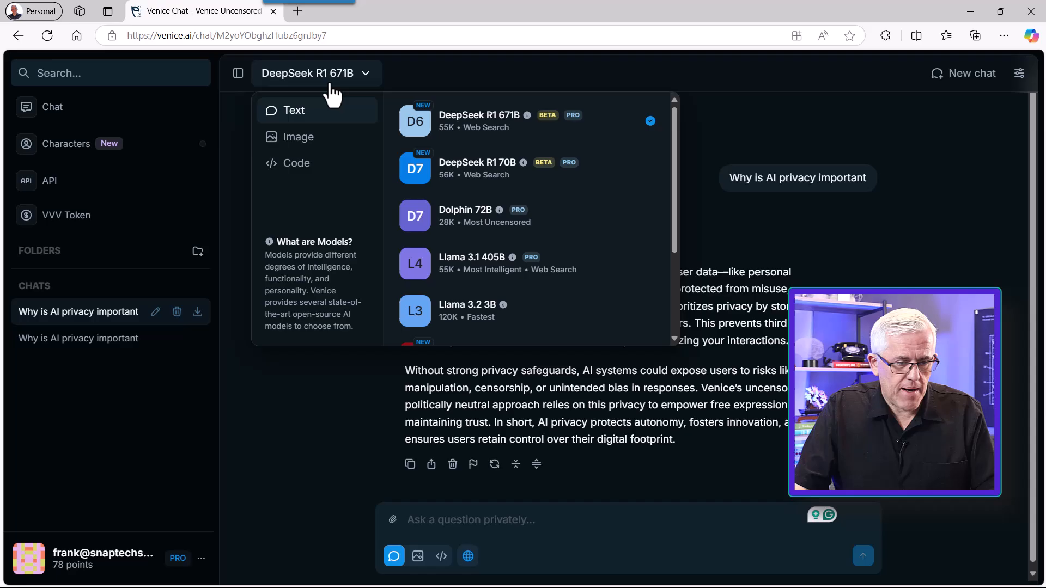
pyautogui.click(465, 216)
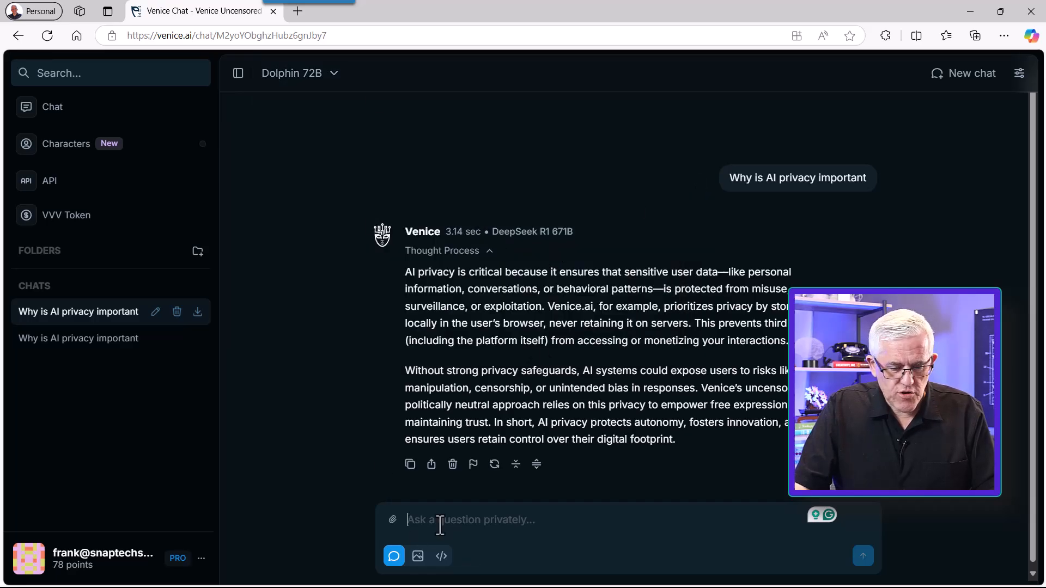
pyautogui.rightClick(440, 520)
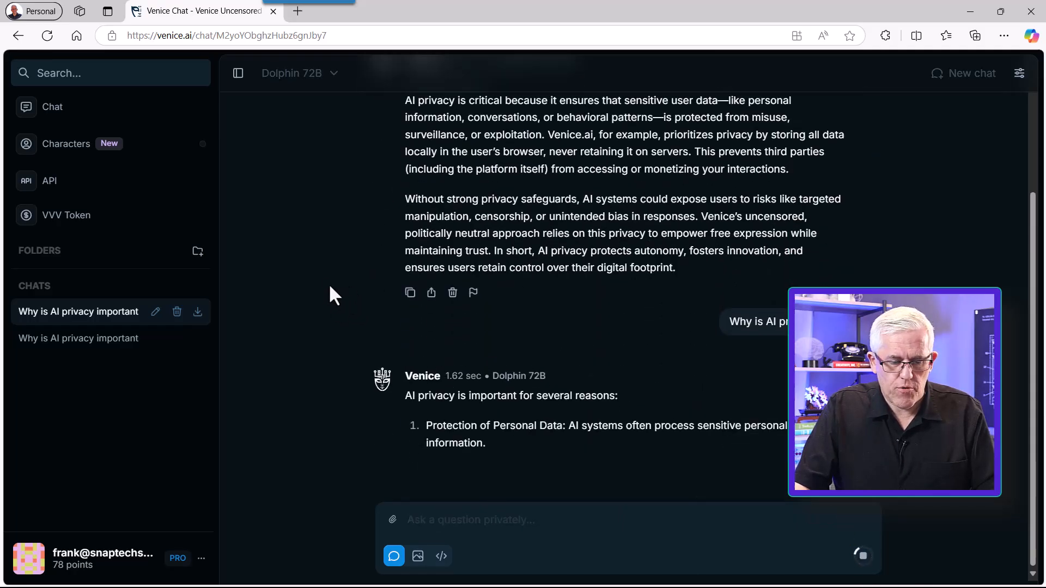
pyautogui.scroll(-3)
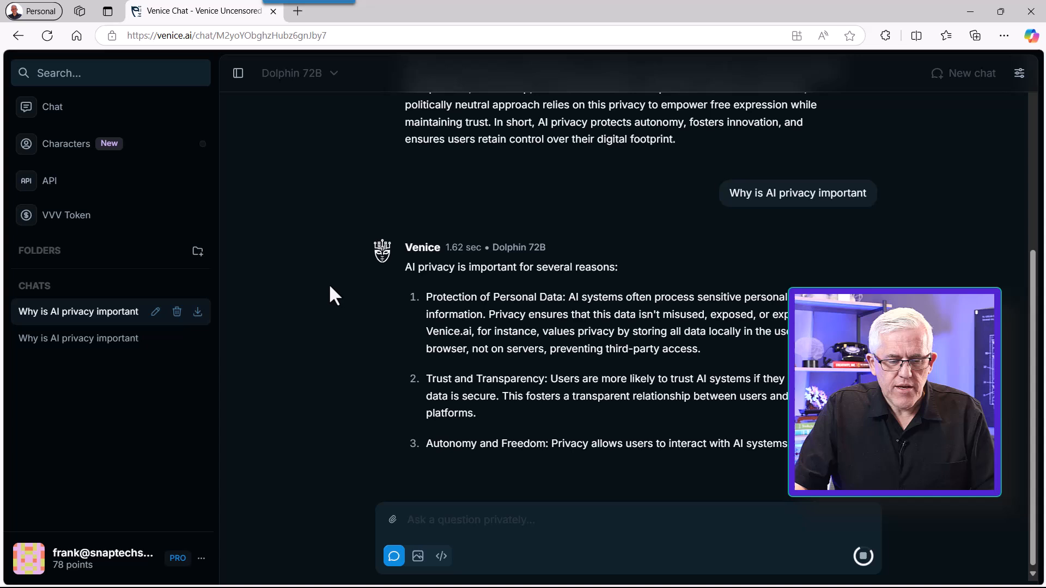
pyautogui.scroll(-3)
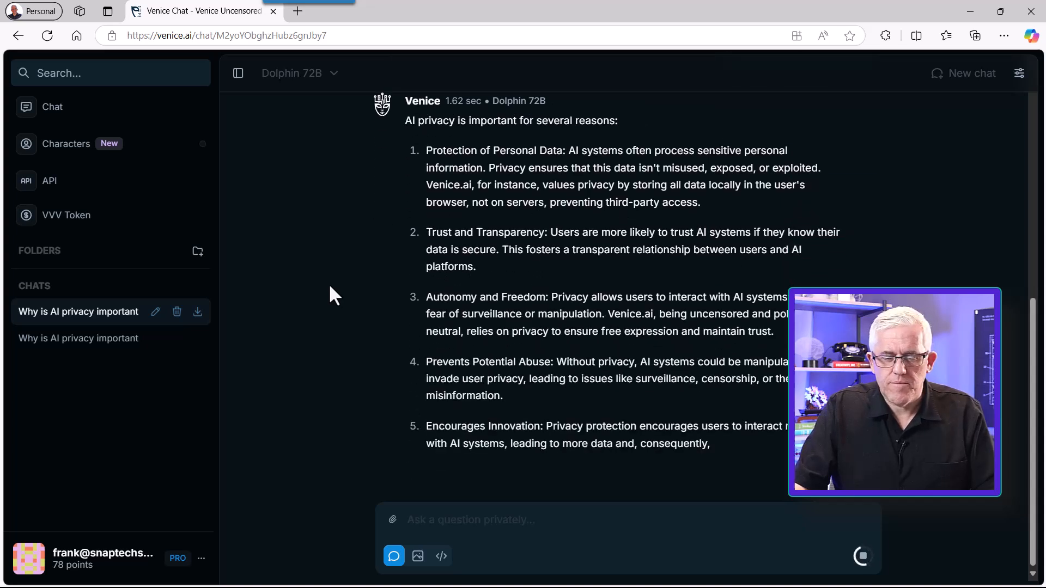
pyautogui.scroll(-3)
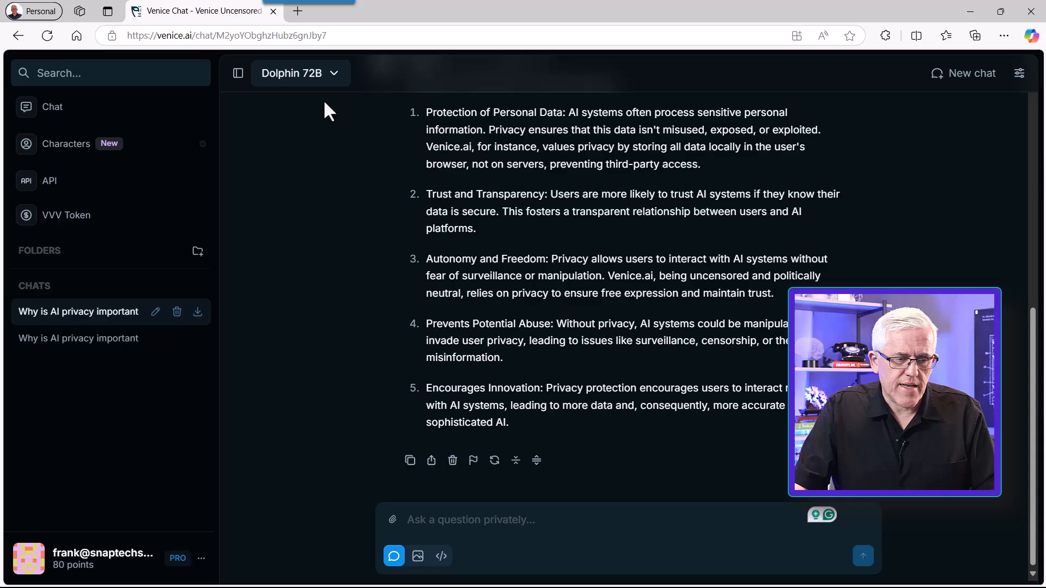
# Switch to Llama 3.1 405B, resend the AI privacy question, and read its reply.
pyautogui.click(300, 73)
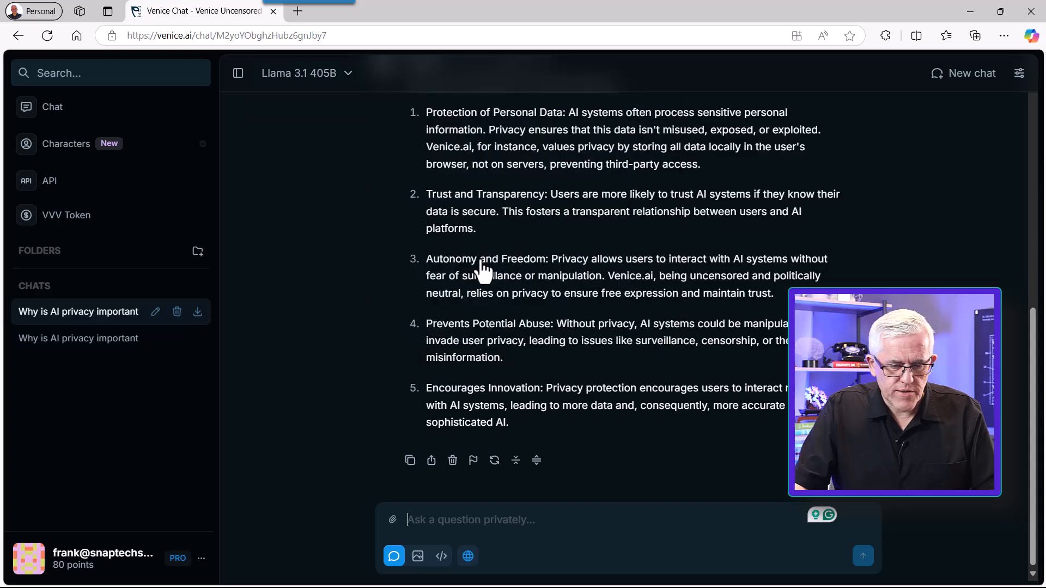
pyautogui.rightClick(470, 520)
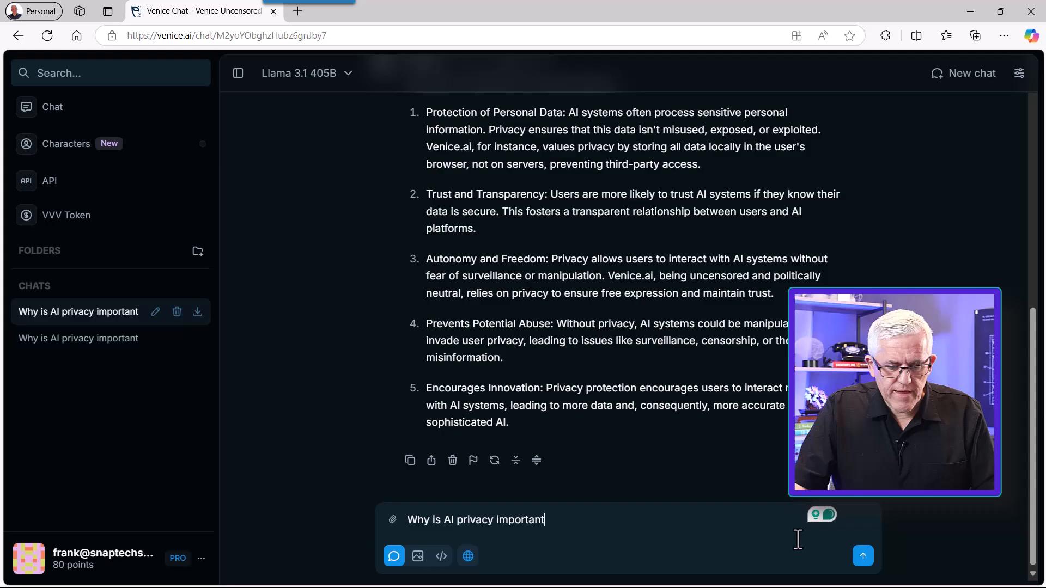
pyautogui.click(862, 556)
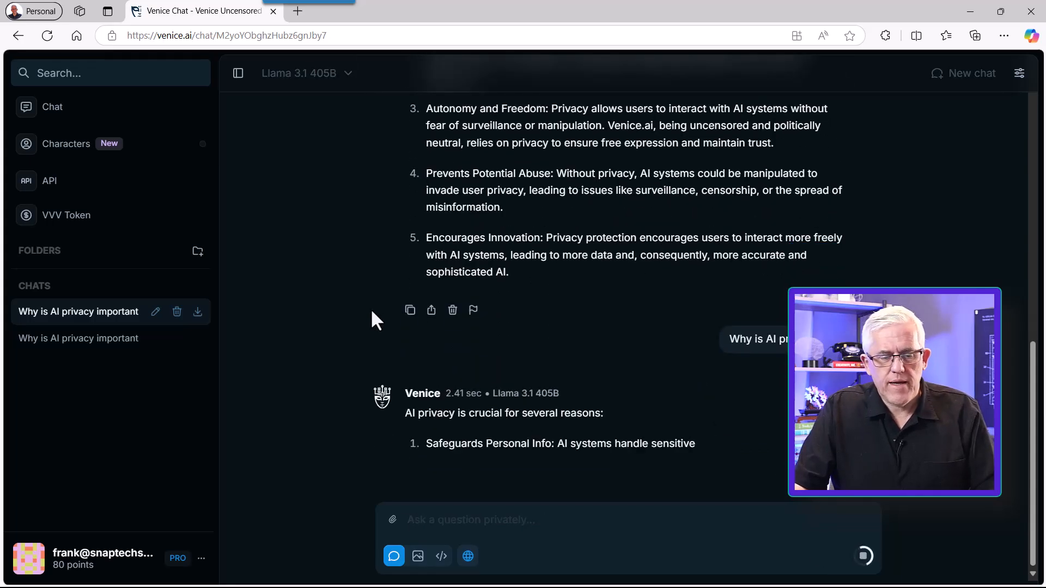
pyautogui.scroll(-3)
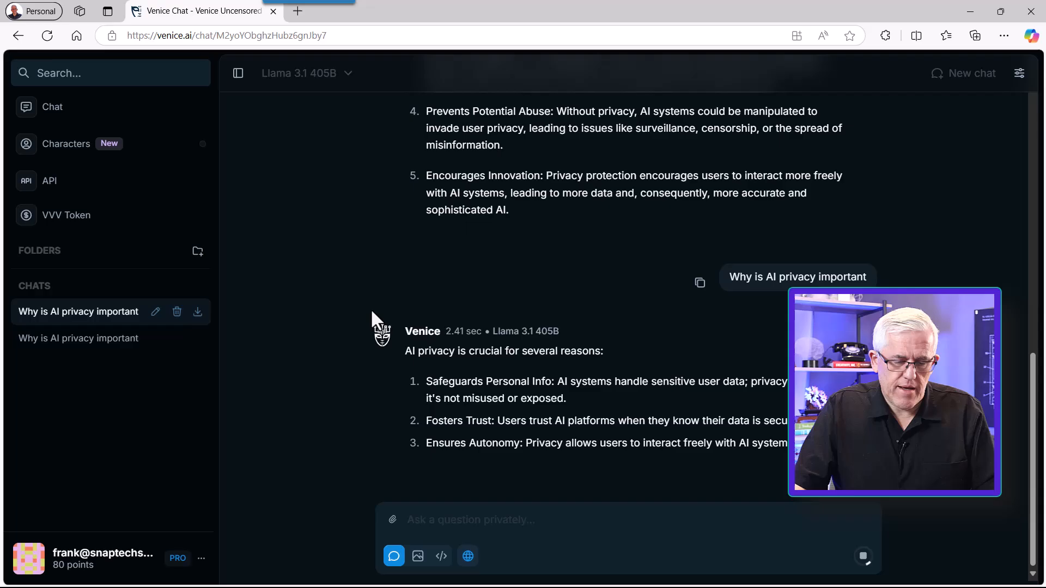
pyautogui.scroll(-3)
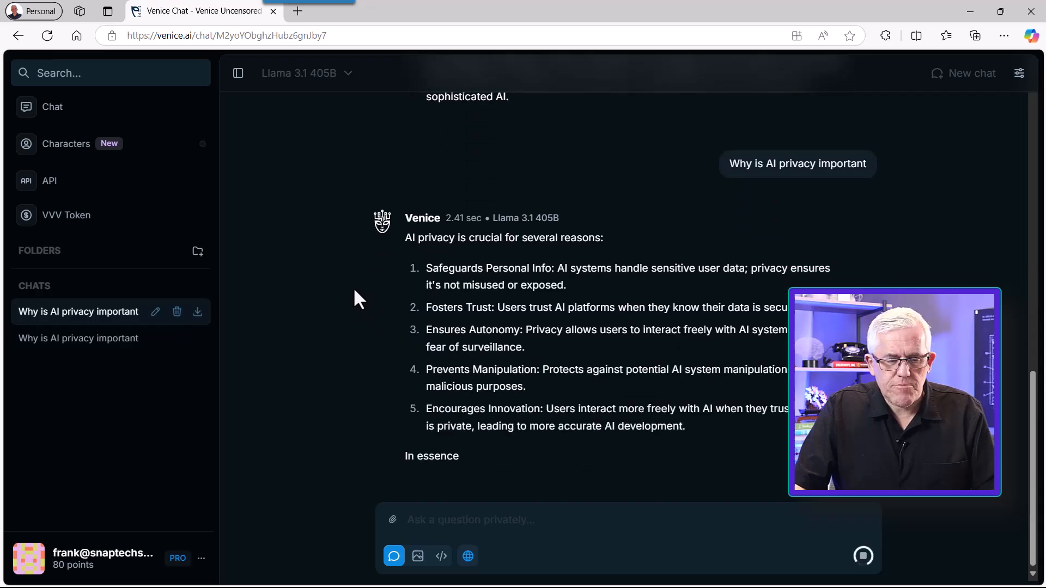
pyautogui.scroll(-3)
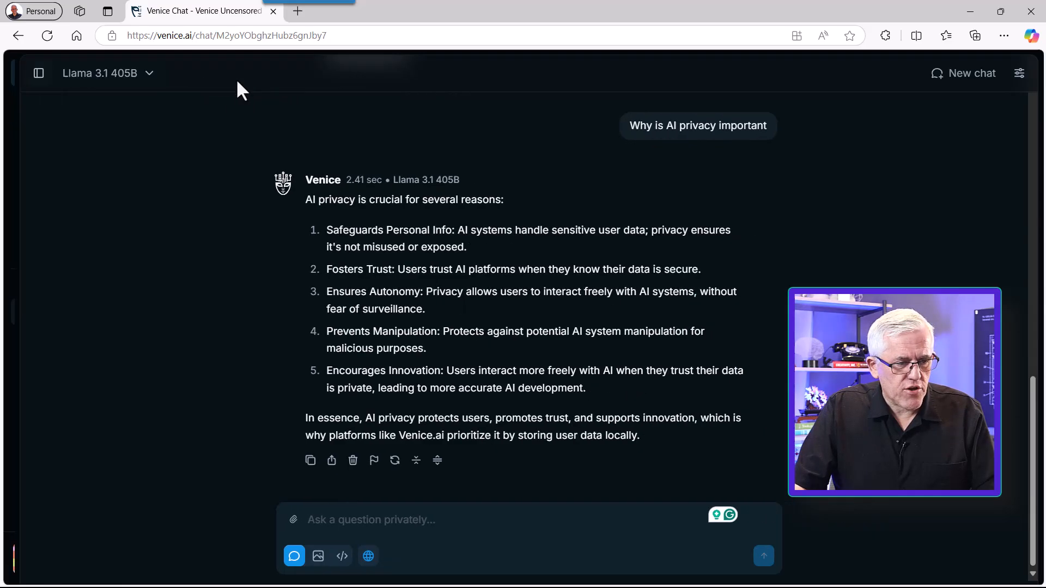
# Start a new chat, browse the image models, then show the Code models category.
pyautogui.click(38, 72)
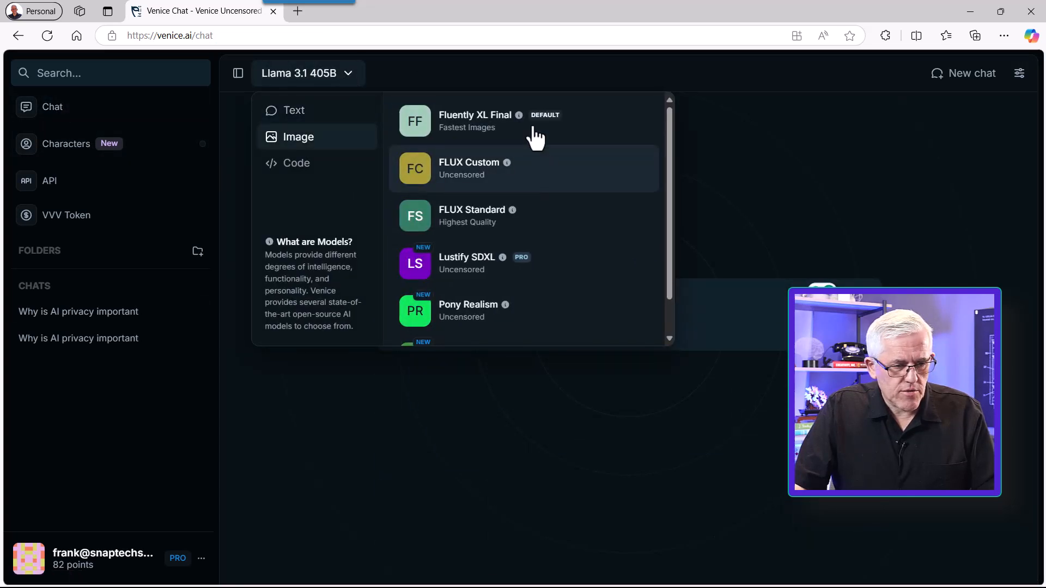
pyautogui.moveTo(673, 220)
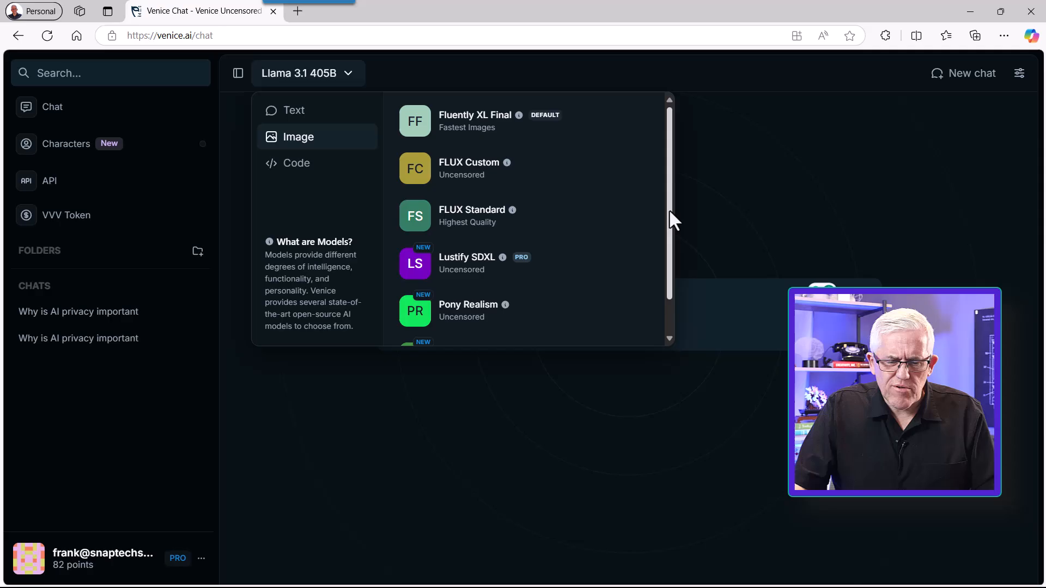
pyautogui.scroll(-3)
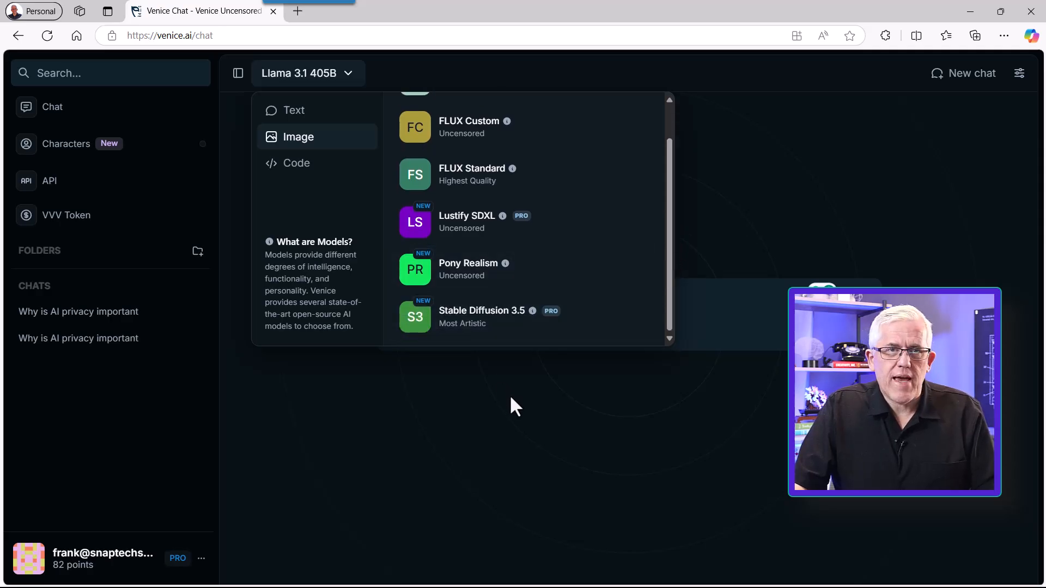
pyautogui.moveTo(460, 130)
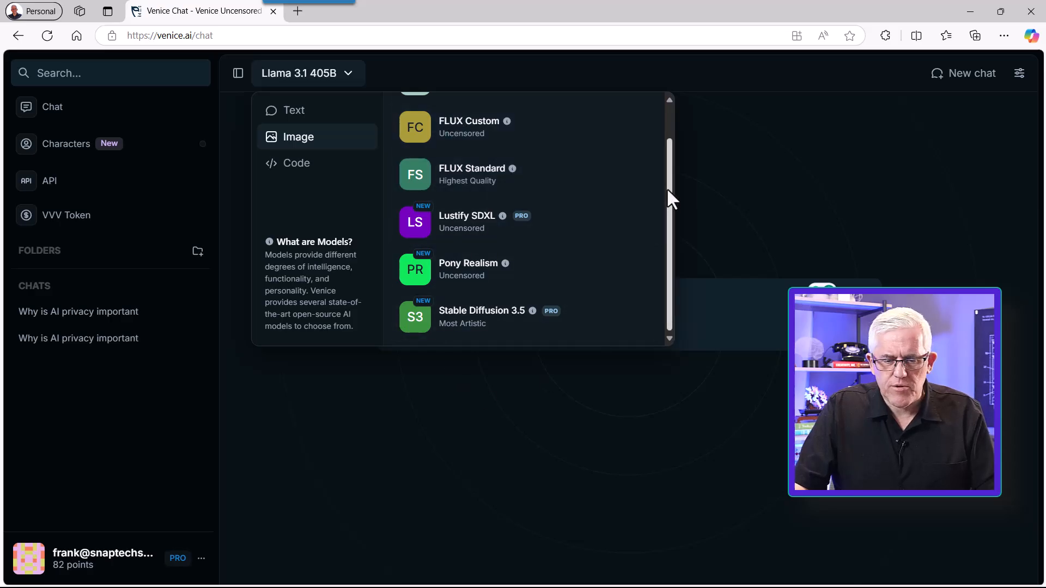
pyautogui.scroll(3)
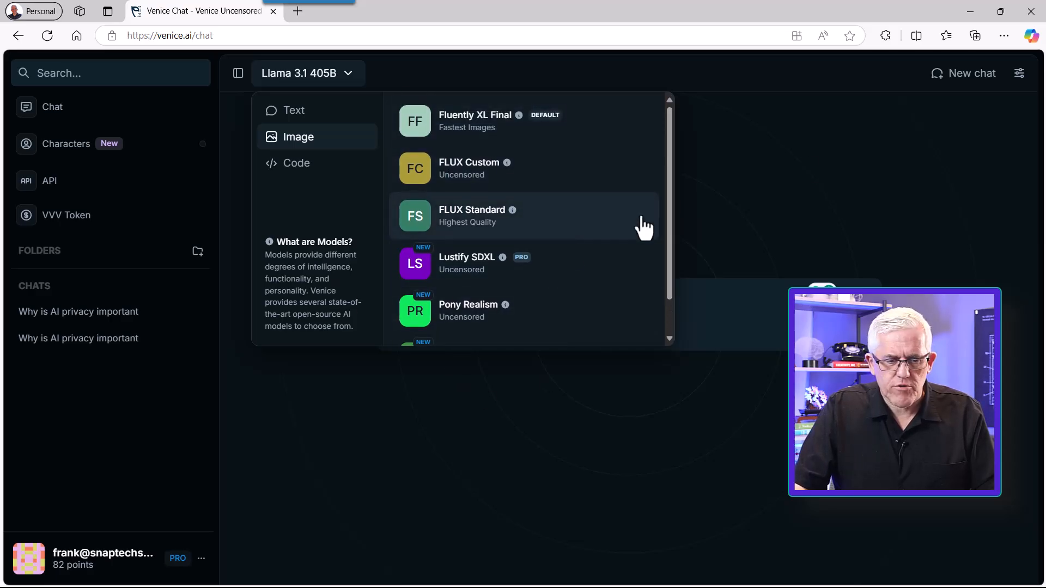
pyautogui.moveTo(809, 175)
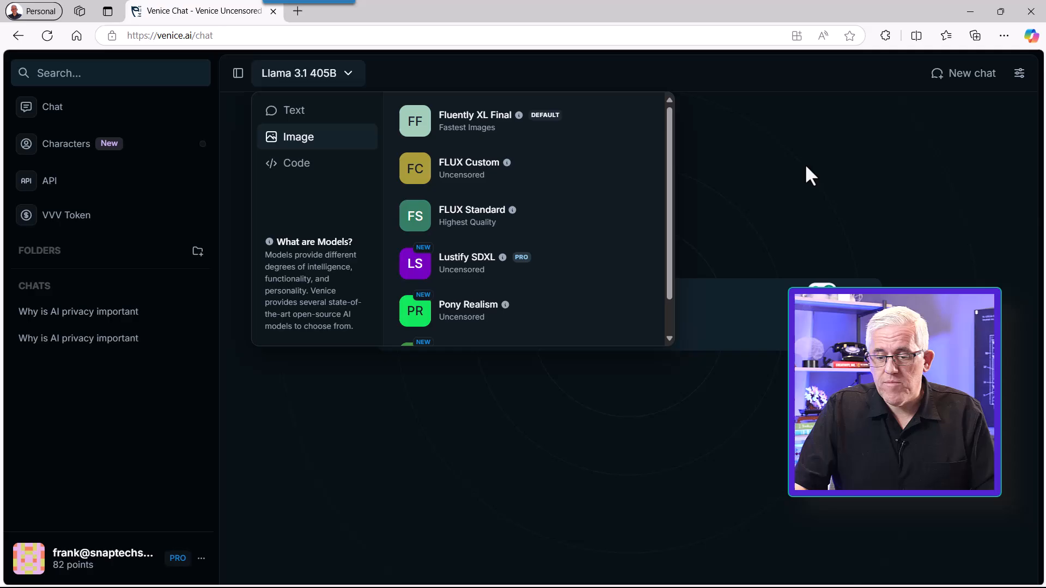
pyautogui.click(296, 163)
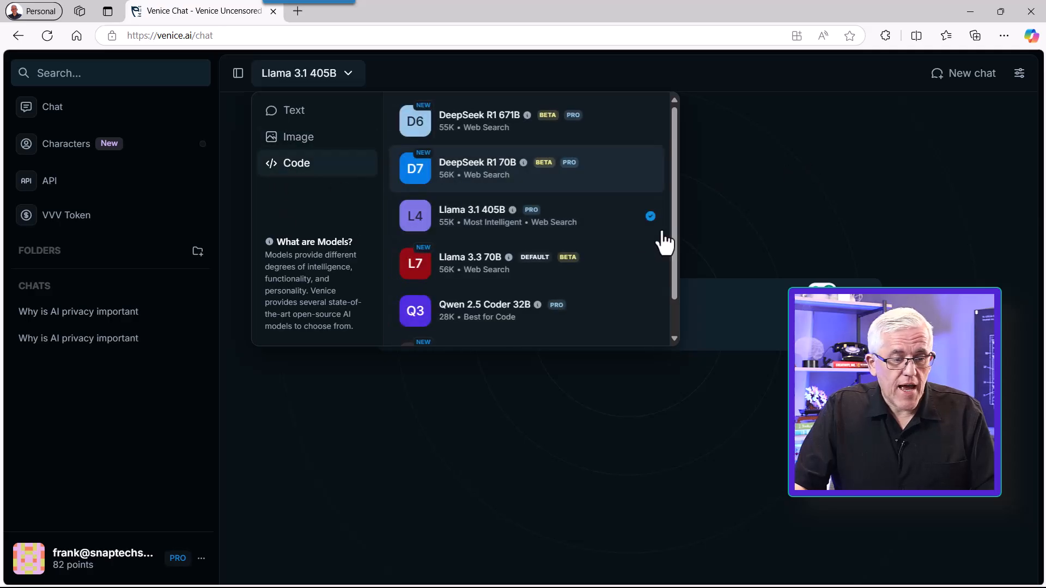
# Enter a prompt asking for a Python script to play tic-tac-toe.
pyautogui.scroll(-3)
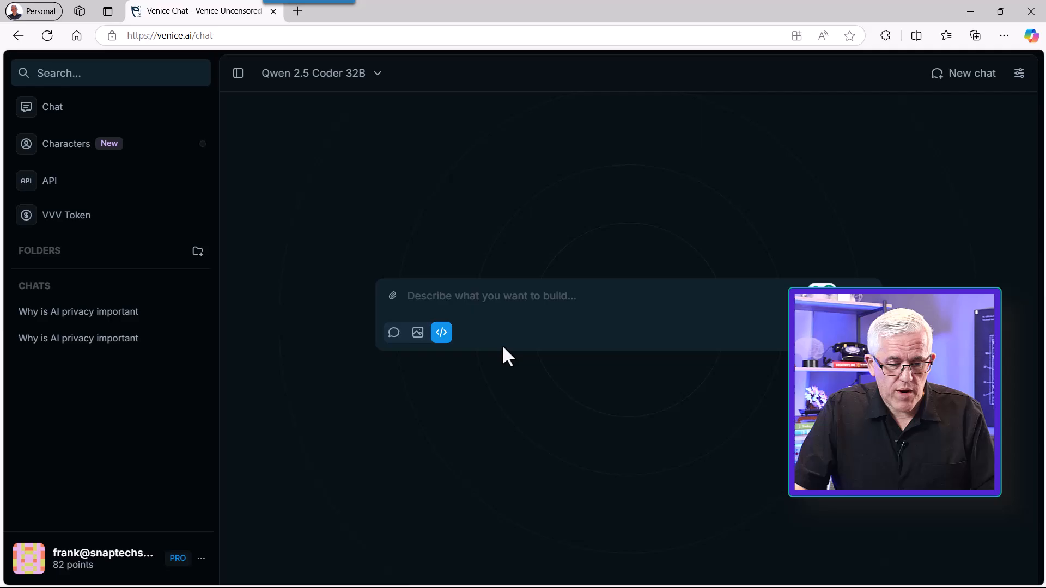
pyautogui.write('write a p')
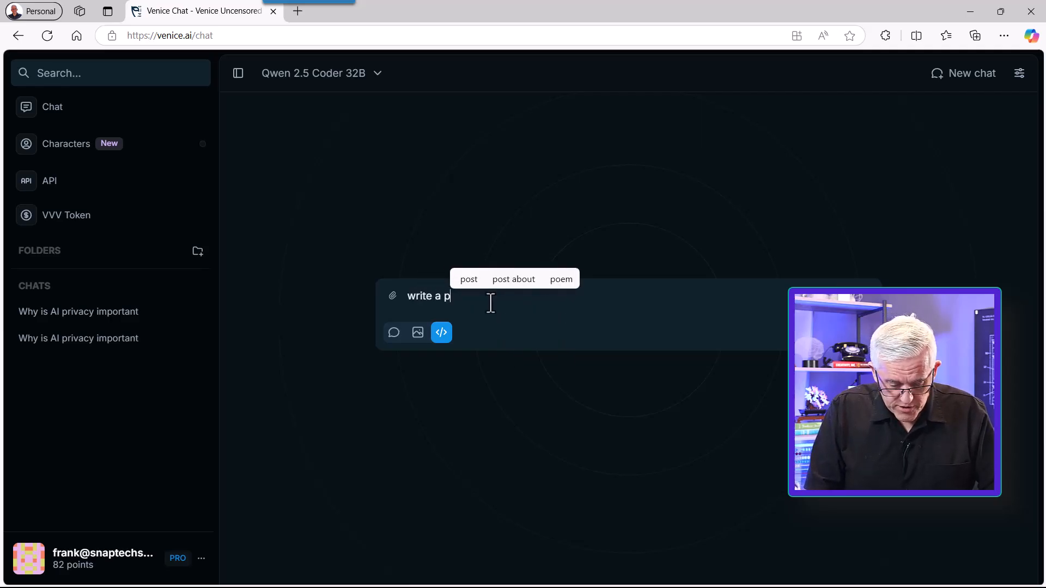
pyautogui.write('ython scr')
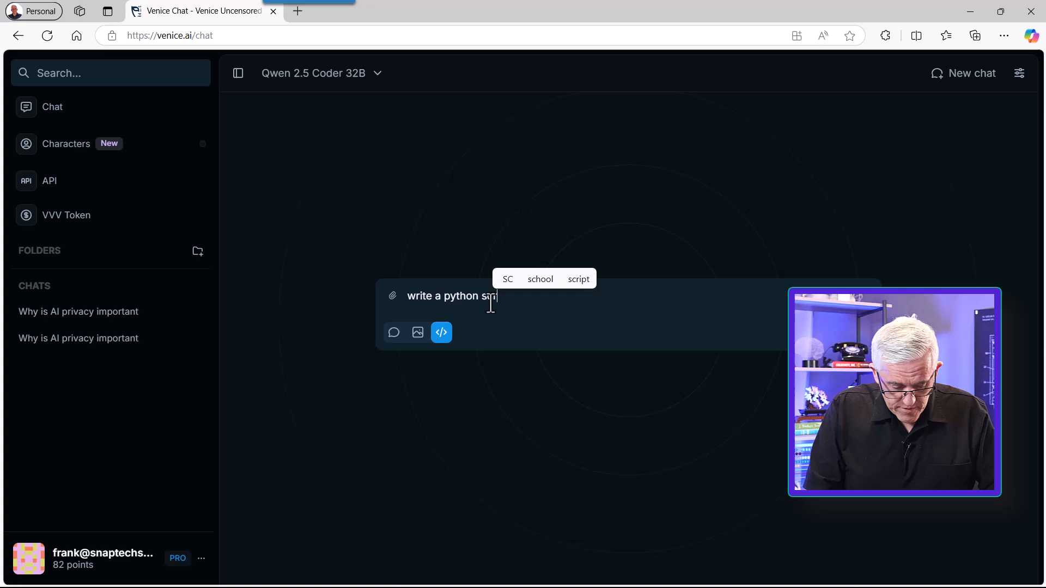
pyautogui.write('pt tp')
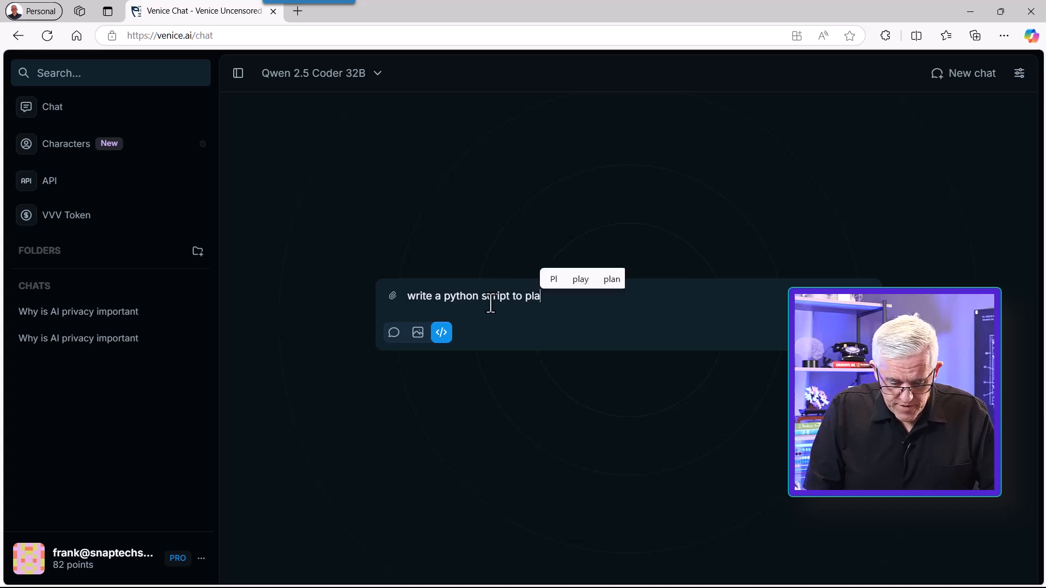
pyautogui.write('y tic')
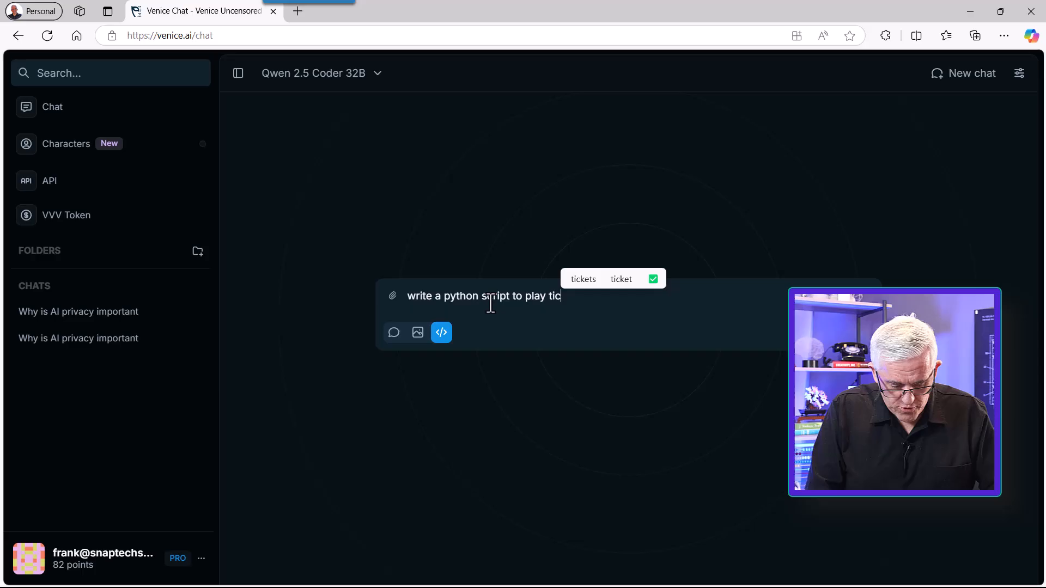
pyautogui.write('-tac')
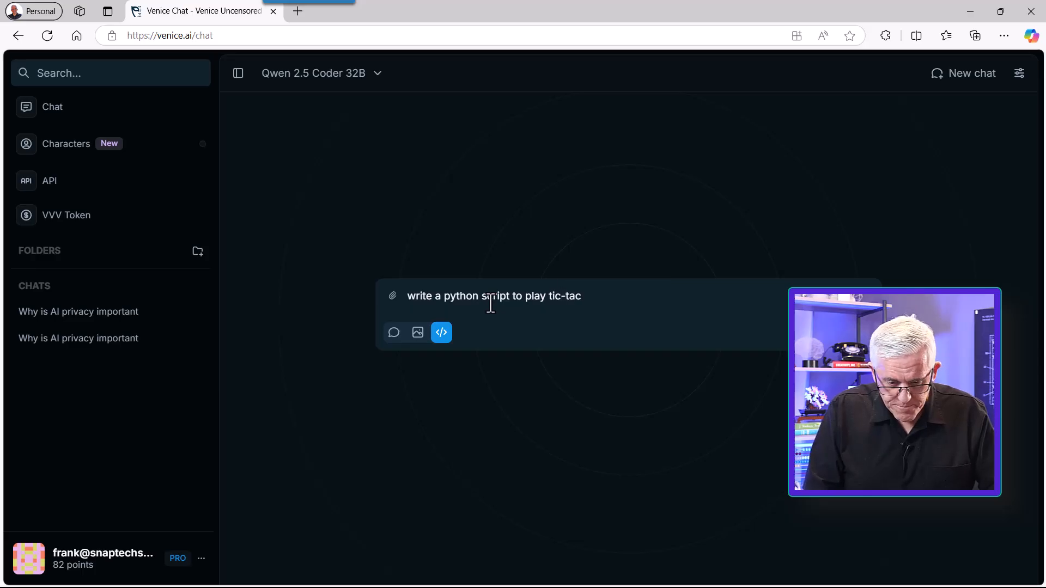
pyautogui.write('toe')
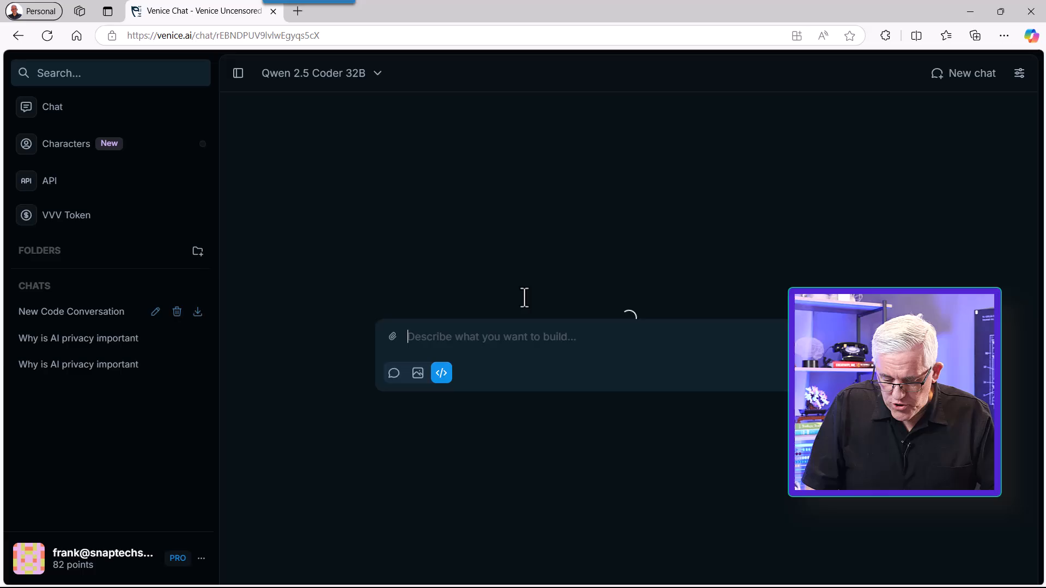
# Send the tic-tac-toe request and scroll through the generated script and explanation.
pyautogui.press('Return')
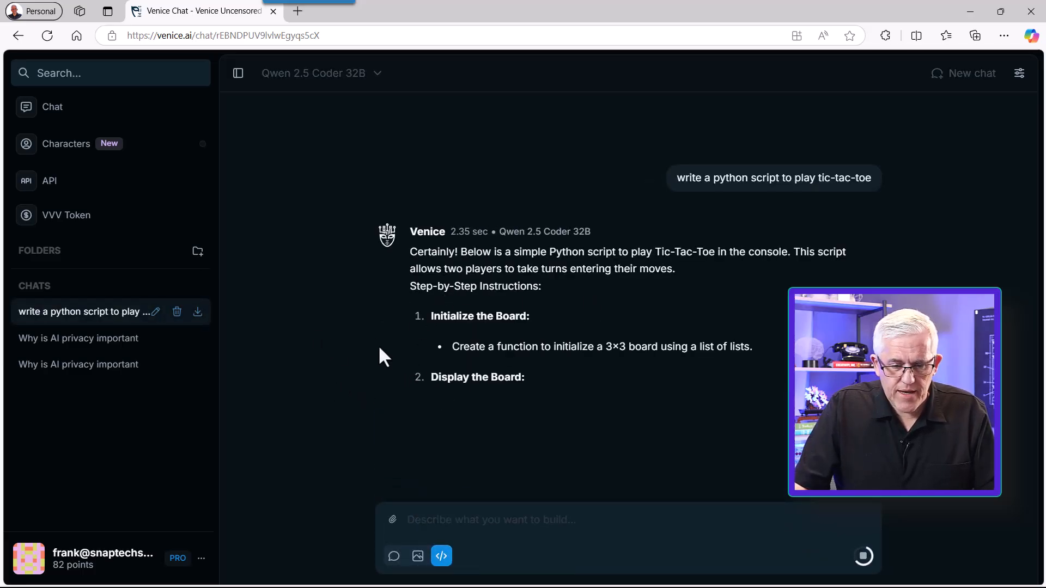
pyautogui.scroll(-3)
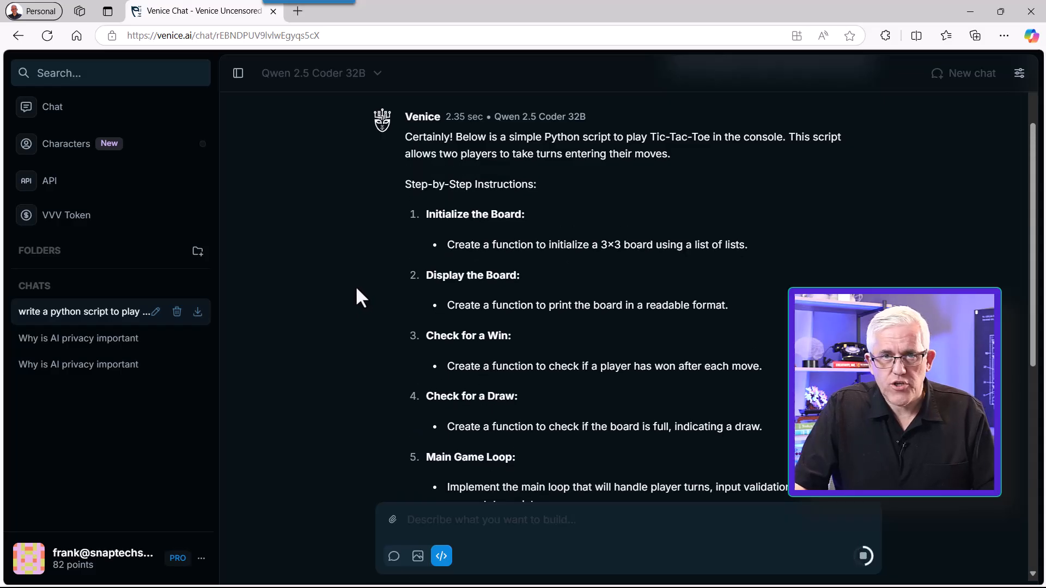
pyautogui.scroll(-3)
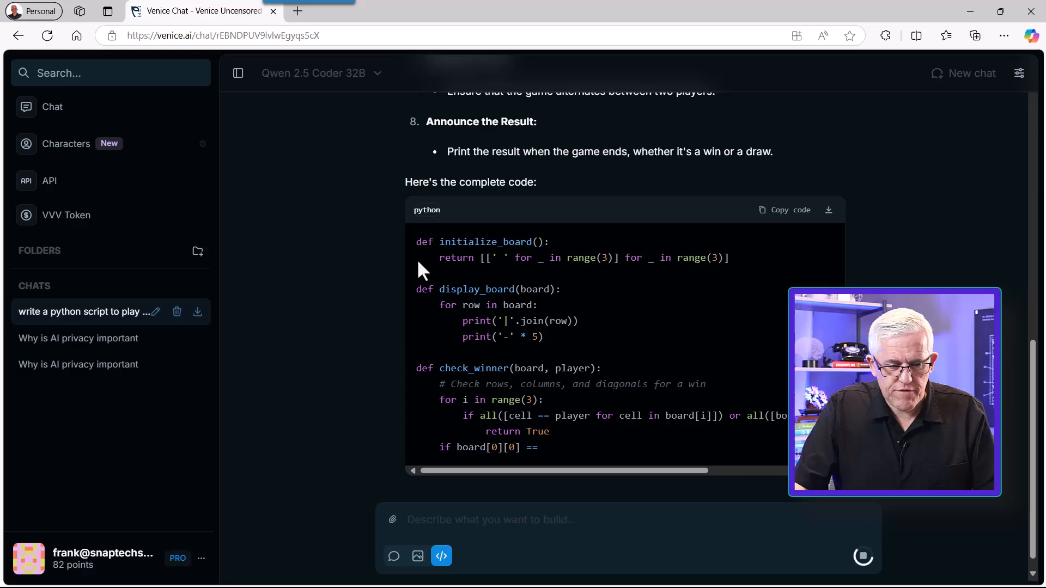
pyautogui.scroll(-3)
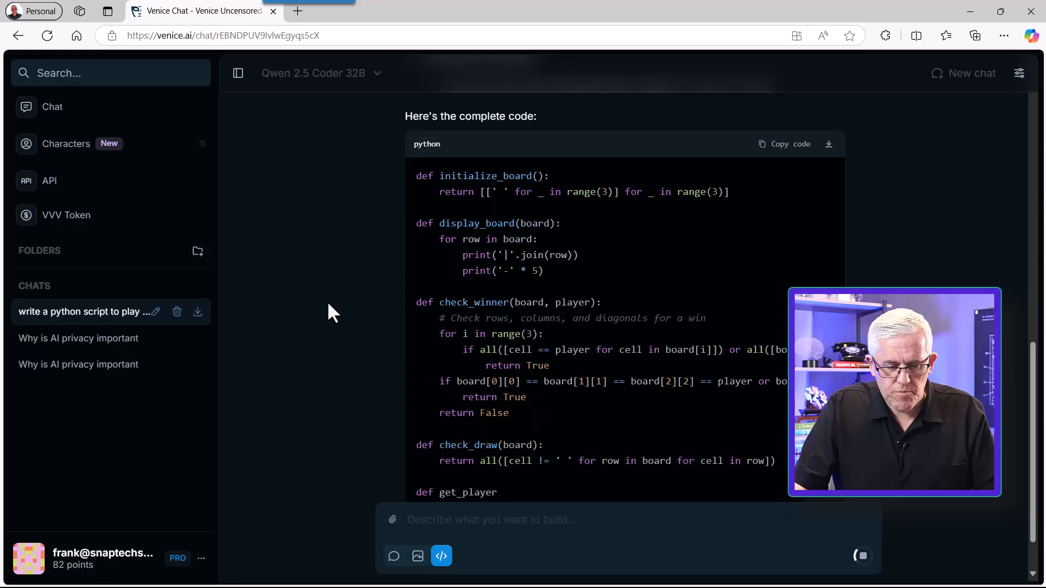
pyautogui.scroll(-3)
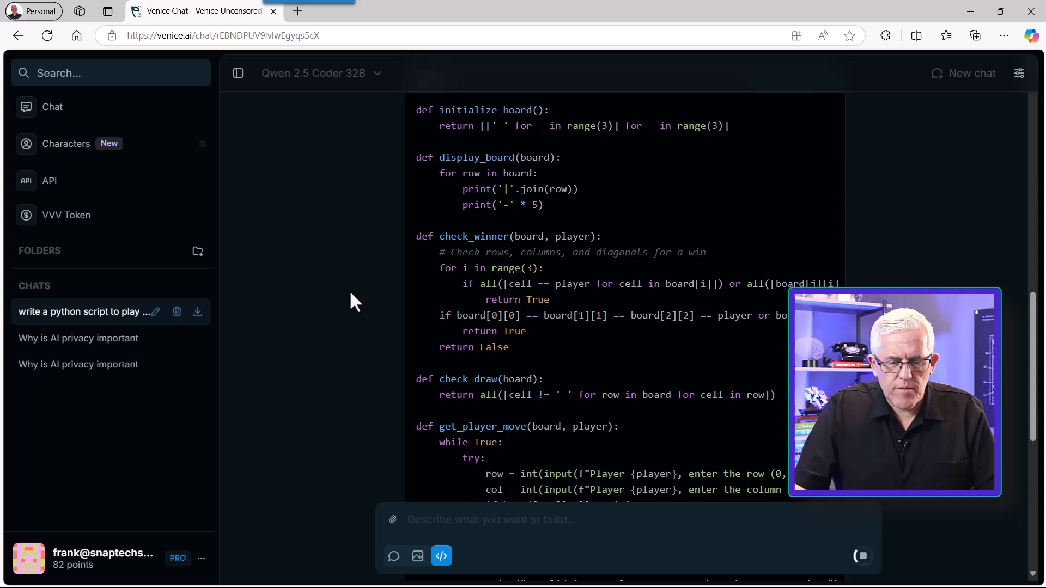
pyautogui.scroll(-3)
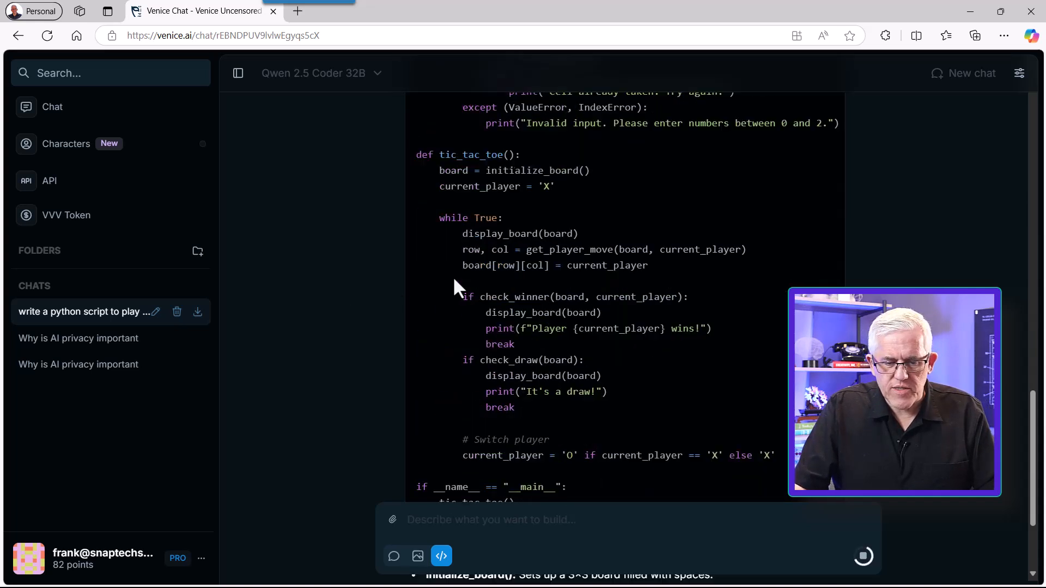
pyautogui.scroll(-3)
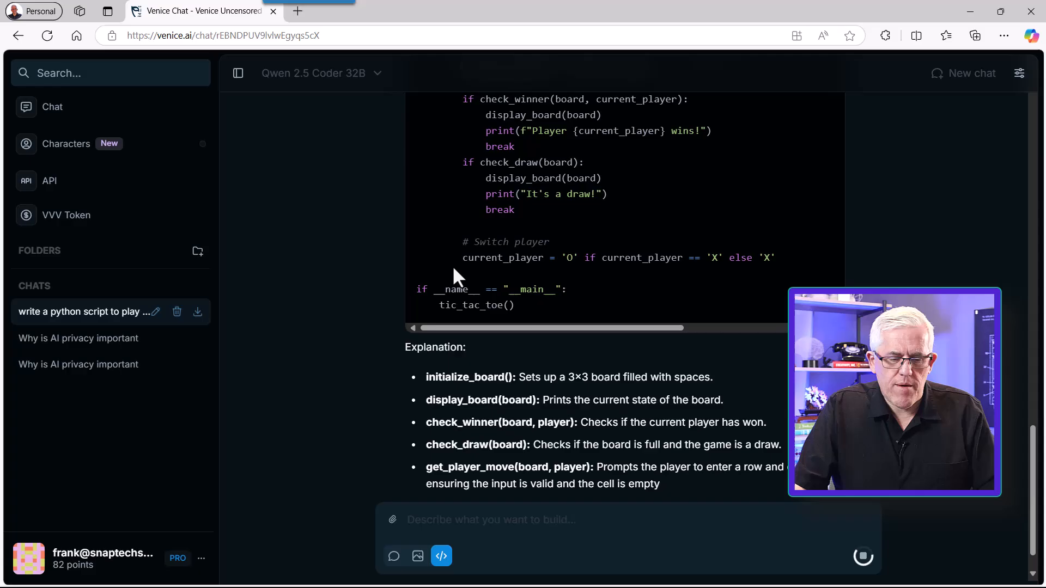
pyautogui.scroll(3)
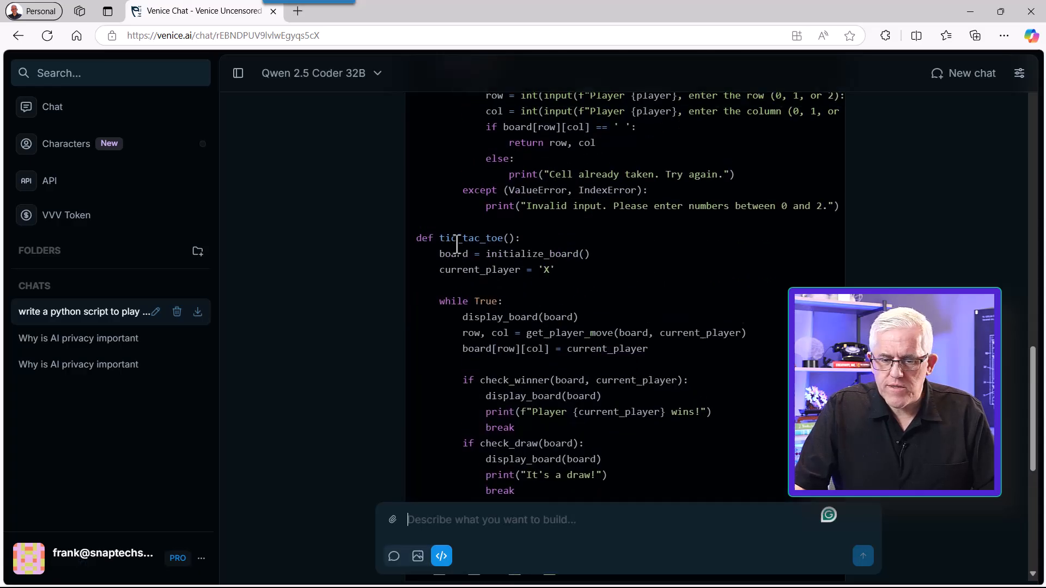
pyautogui.scroll(3)
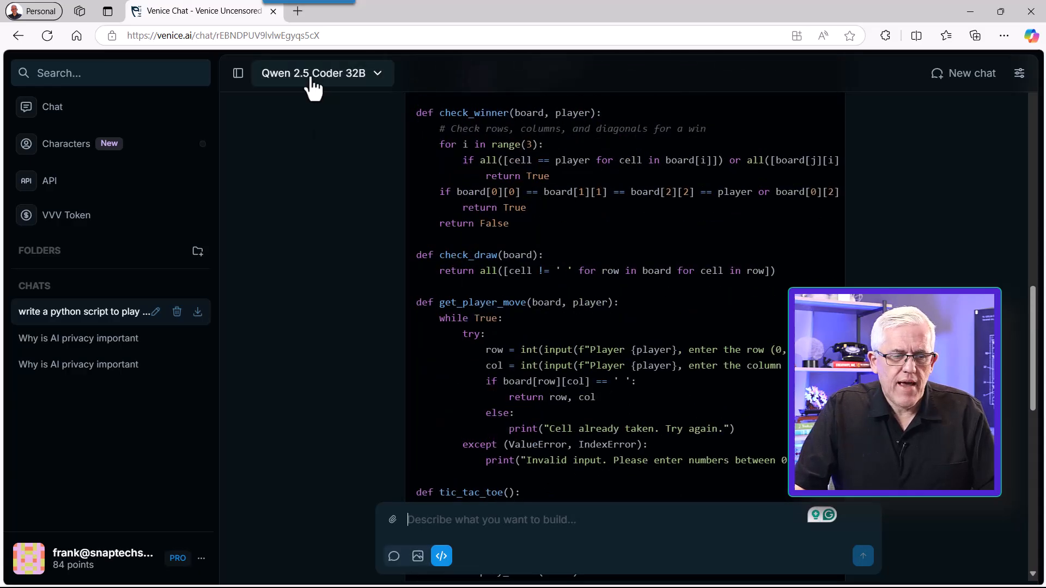
pyautogui.moveTo(337, 97)
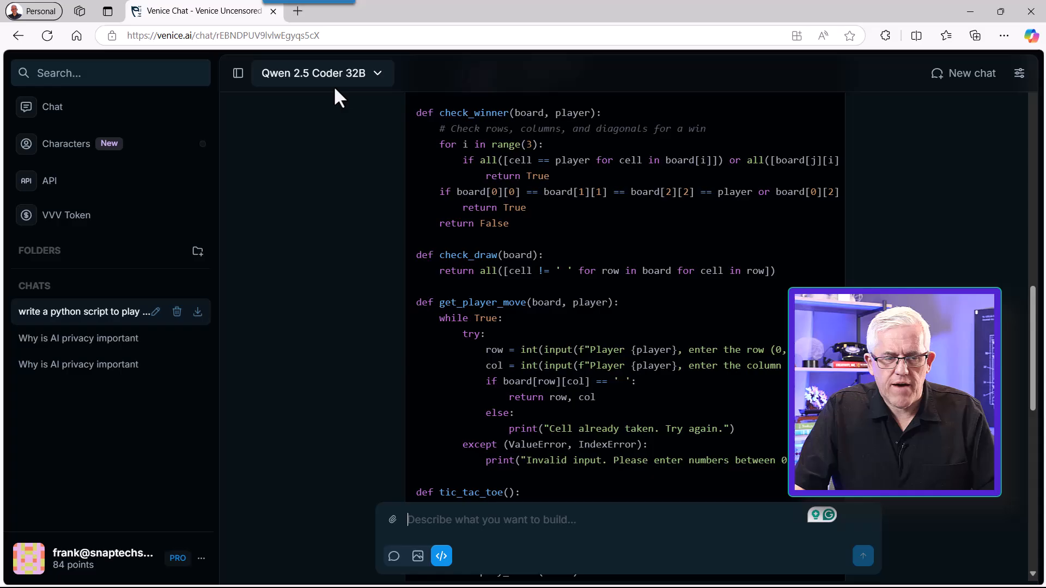
# Open the Qwen 2.5 Coder 32B dropdown and scroll through the code models.
pyautogui.click(322, 73)
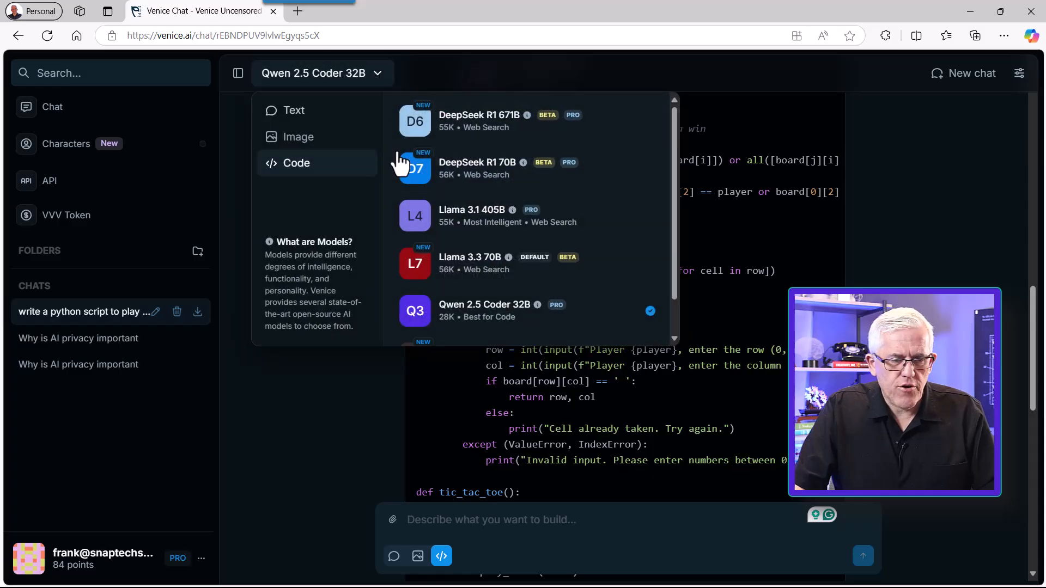
pyautogui.scroll(-3)
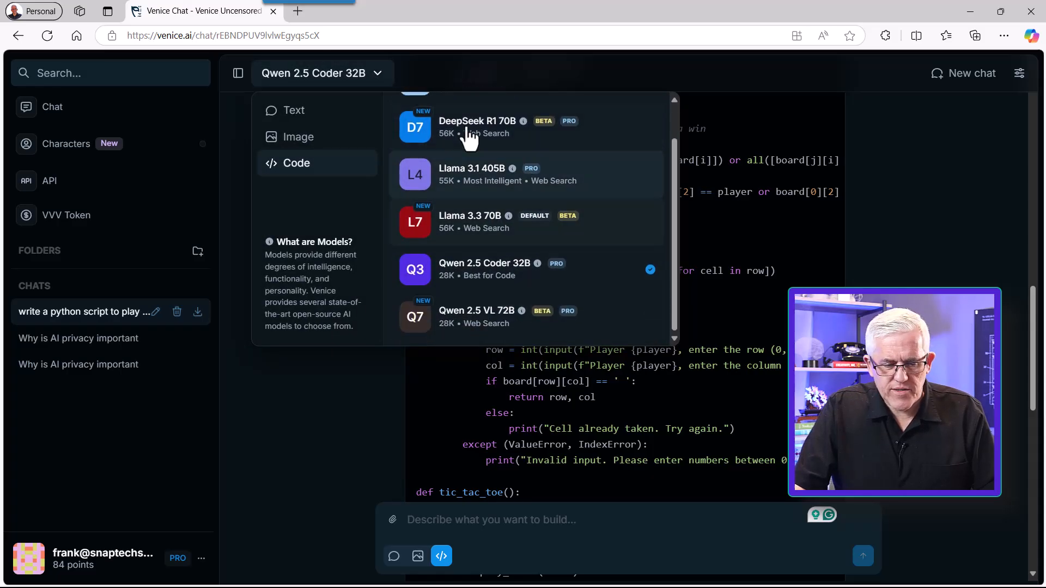
pyautogui.scroll(3)
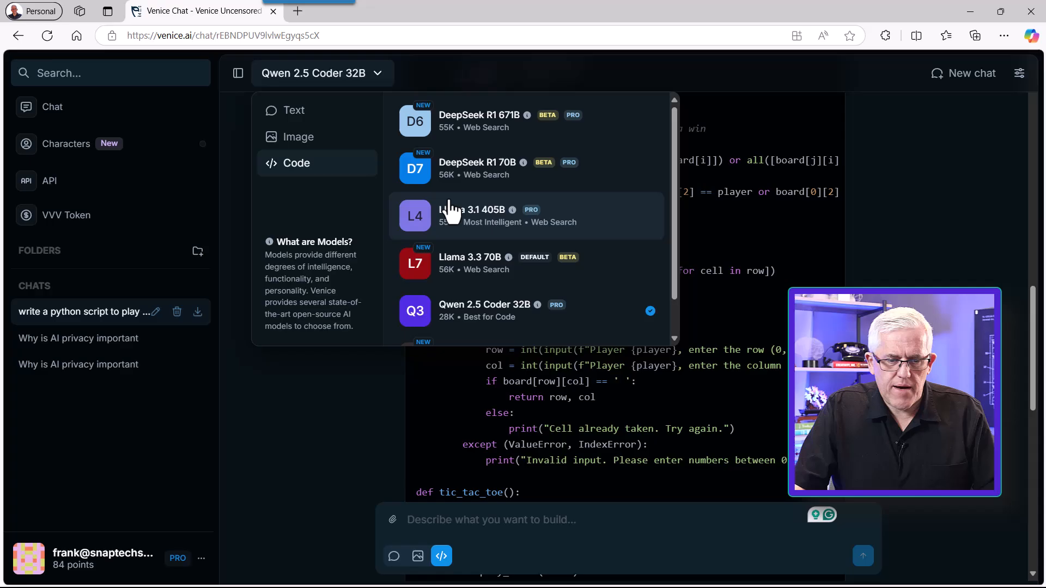
pyautogui.moveTo(925, 264)
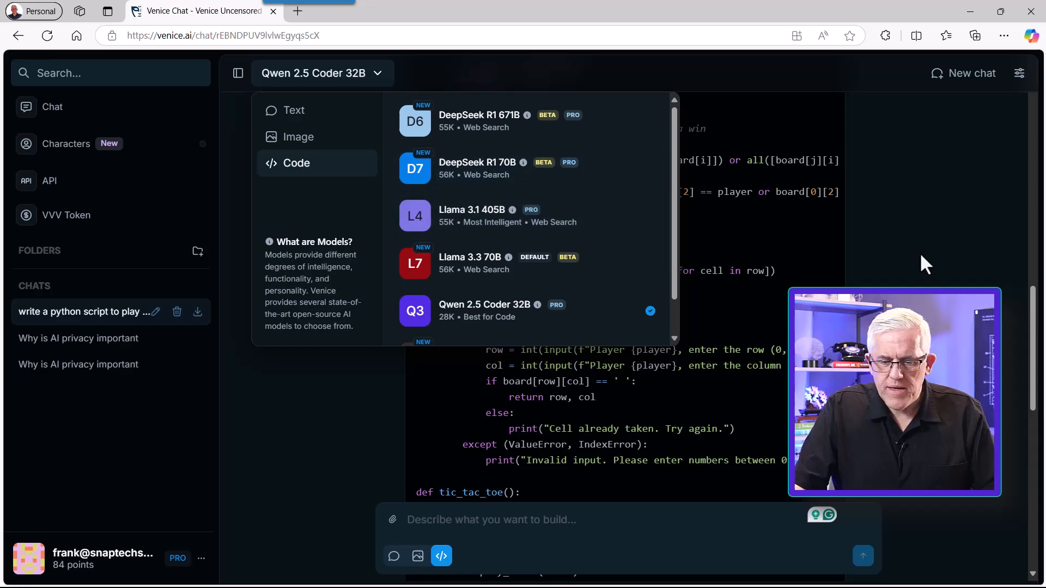
pyautogui.moveTo(645, 276)
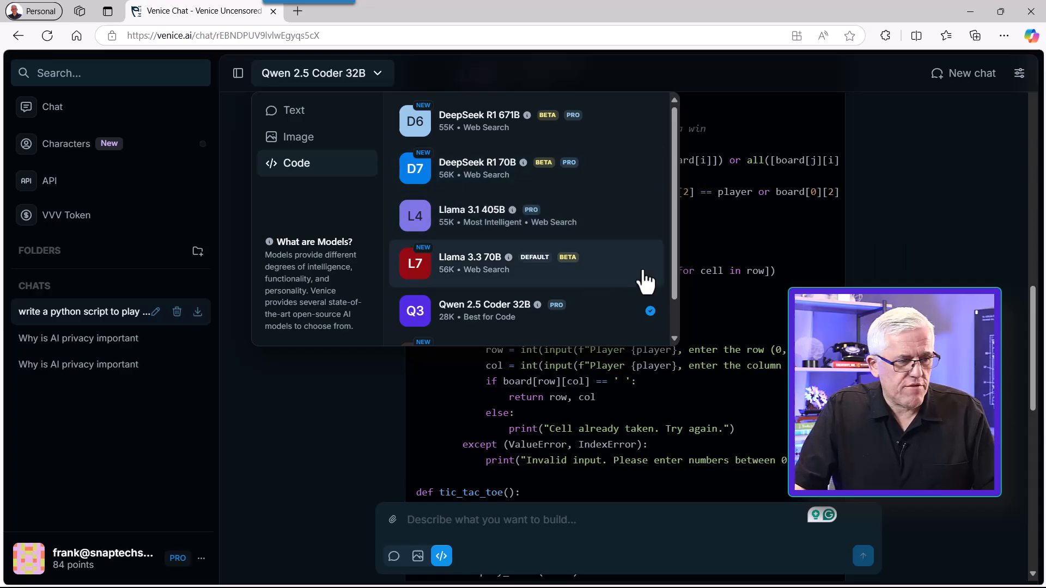
pyautogui.moveTo(863, 249)
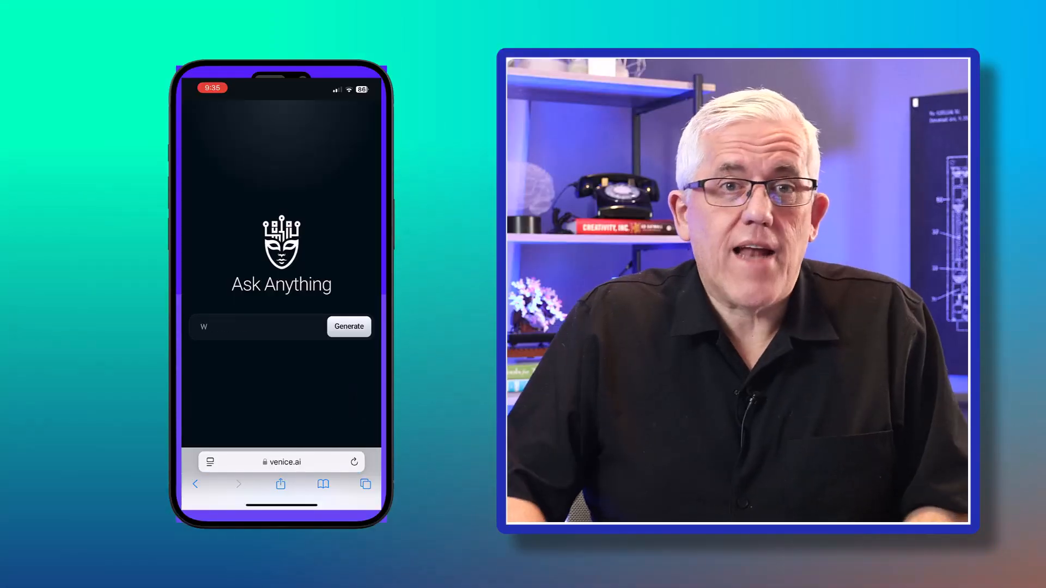
# Type sample prompts 'What are the largest…' and 'Help me do research' on venice.ai.
pyautogui.write('hat are the largest')
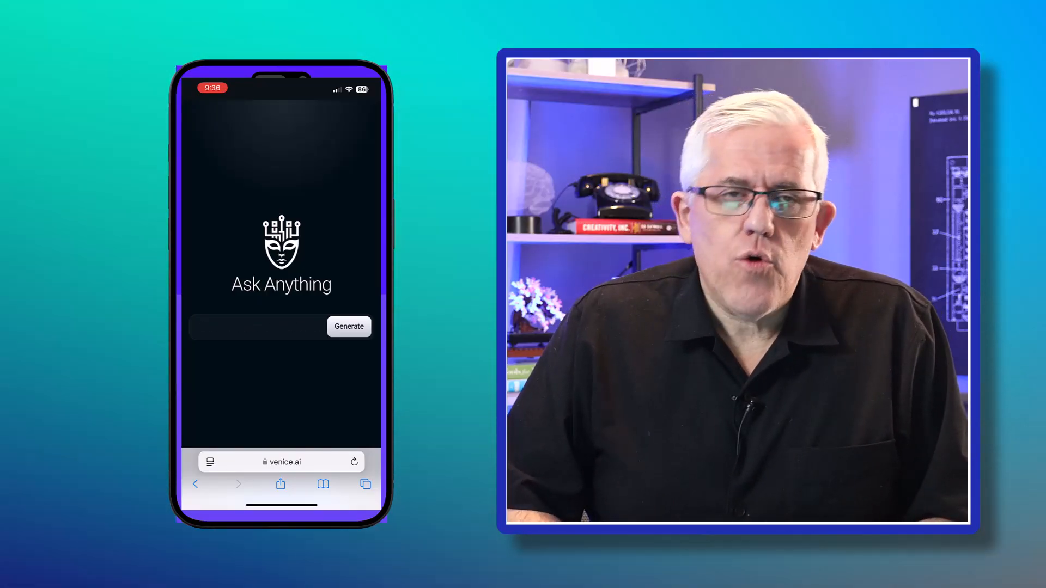
pyautogui.write('Help me do research')
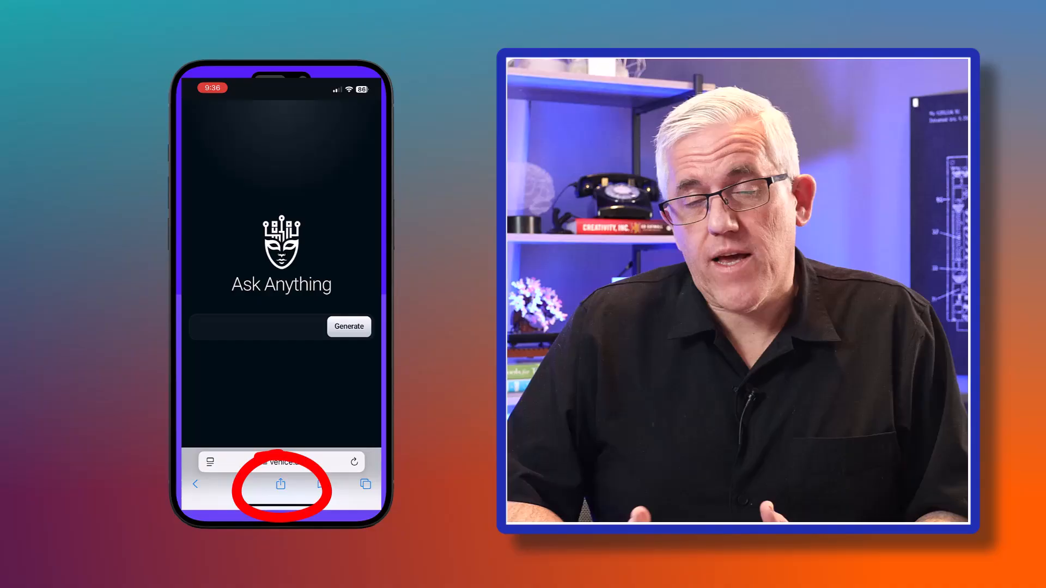
# Add Venice to the iPhone home screen as 'Venice | Private and Uncensored AI'.
pyautogui.click(280, 484)
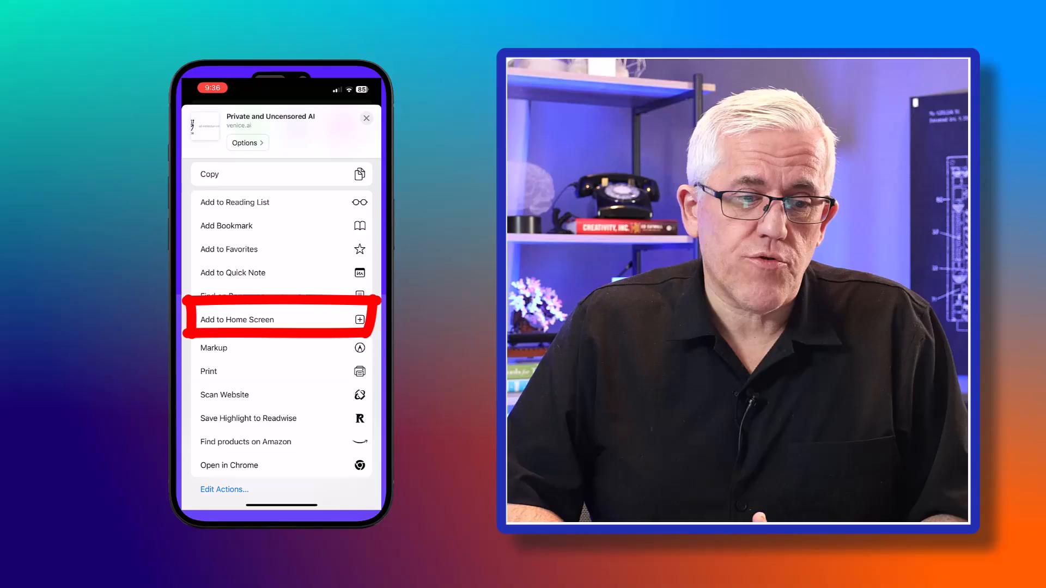
pyautogui.click(237, 320)
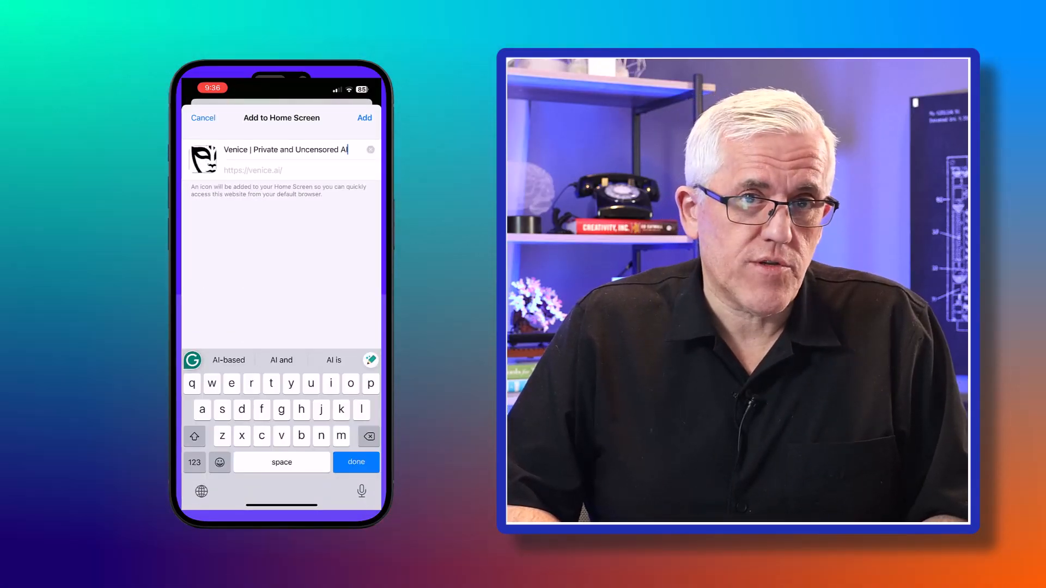
pyautogui.click(364, 118)
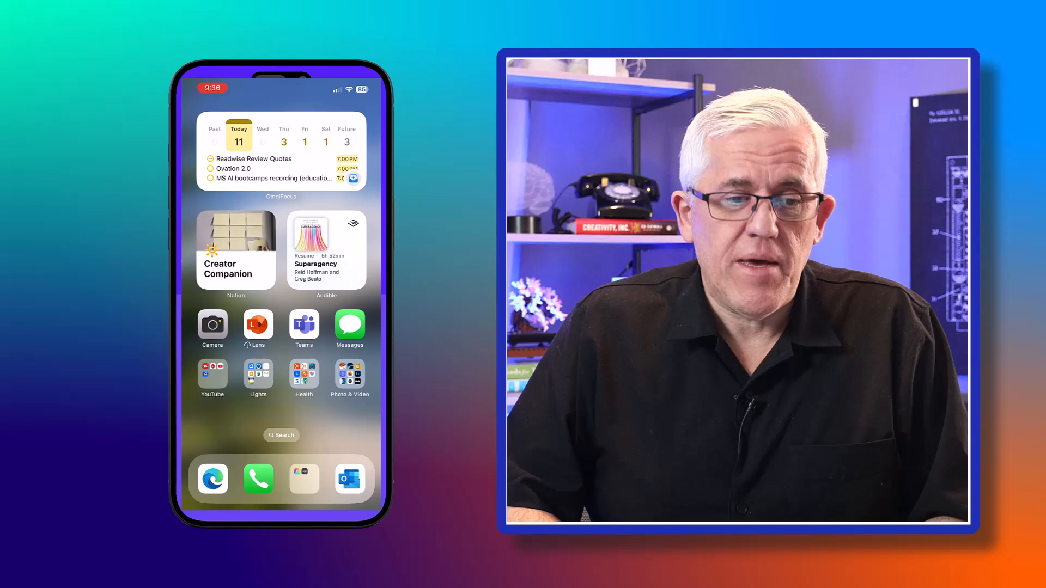